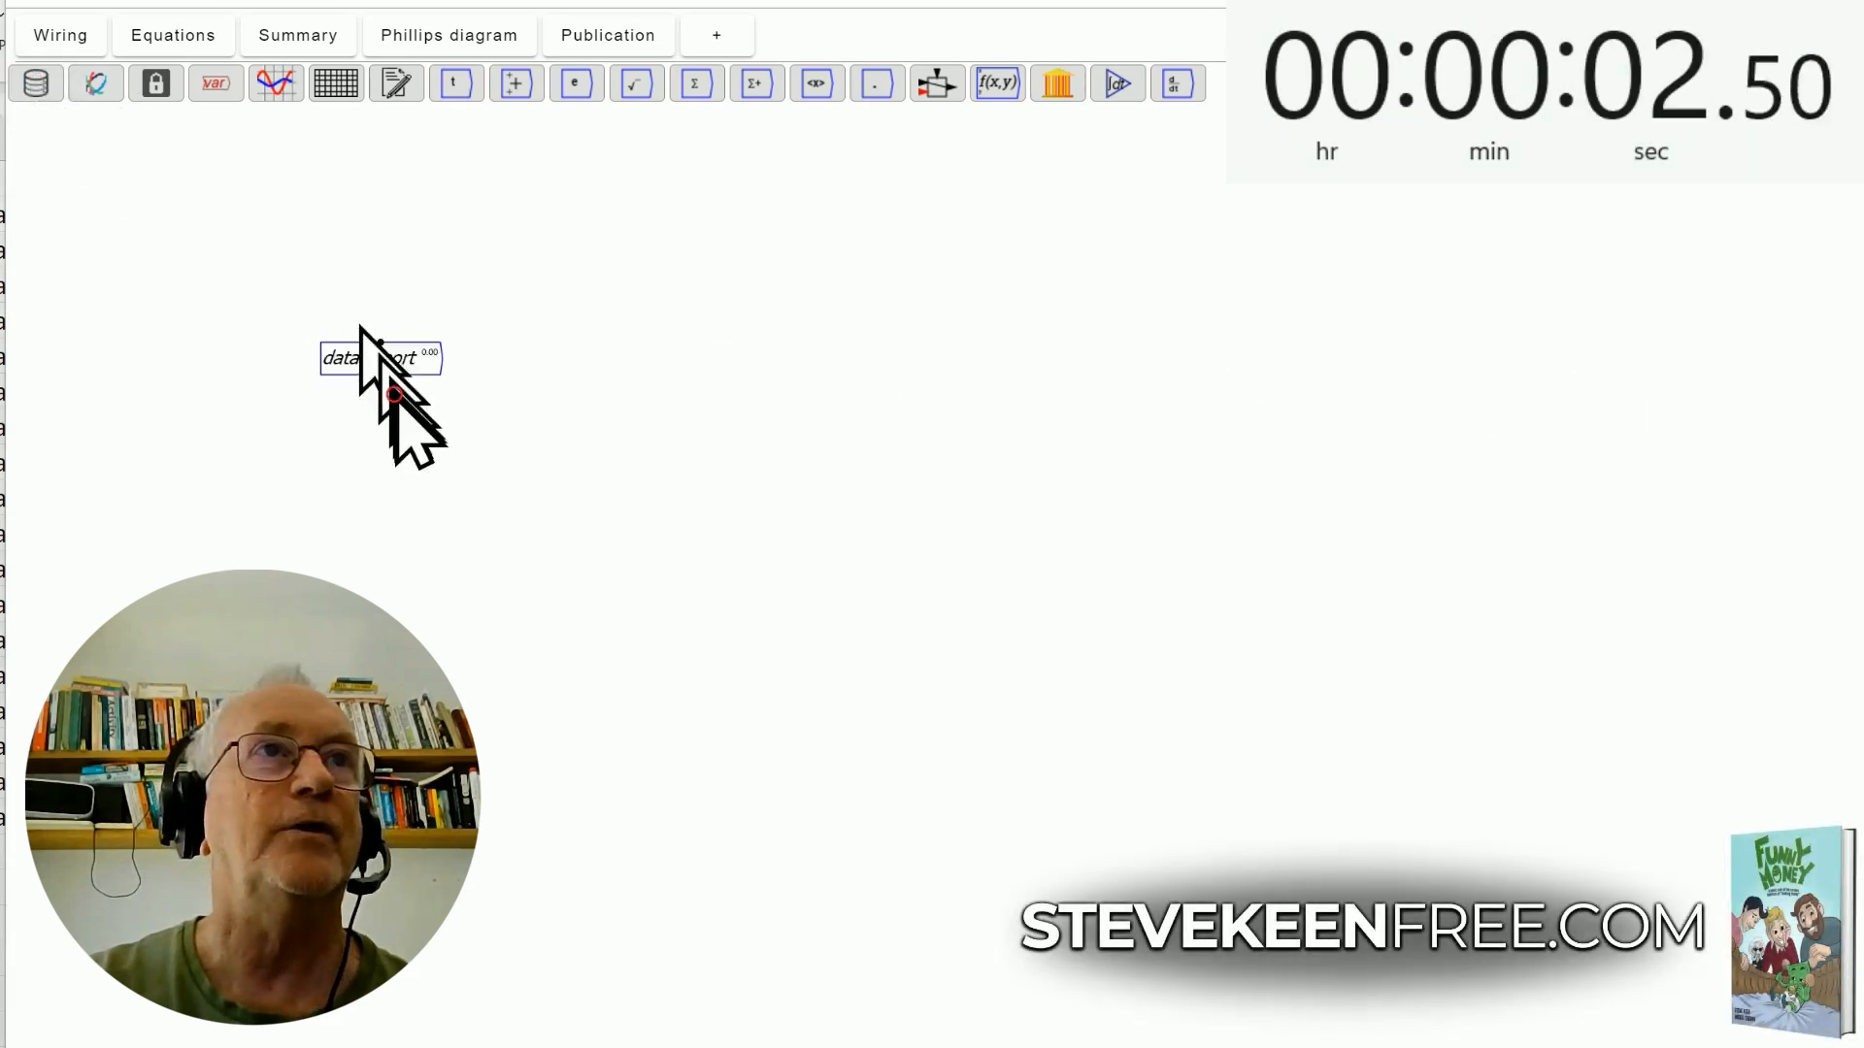
Step: Place a data import variable and choose DebtAndCreditAllCountries.csv
{"action": "left_click_drag", "start_coordinate": [380, 356], "coordinate": [321, 388]}
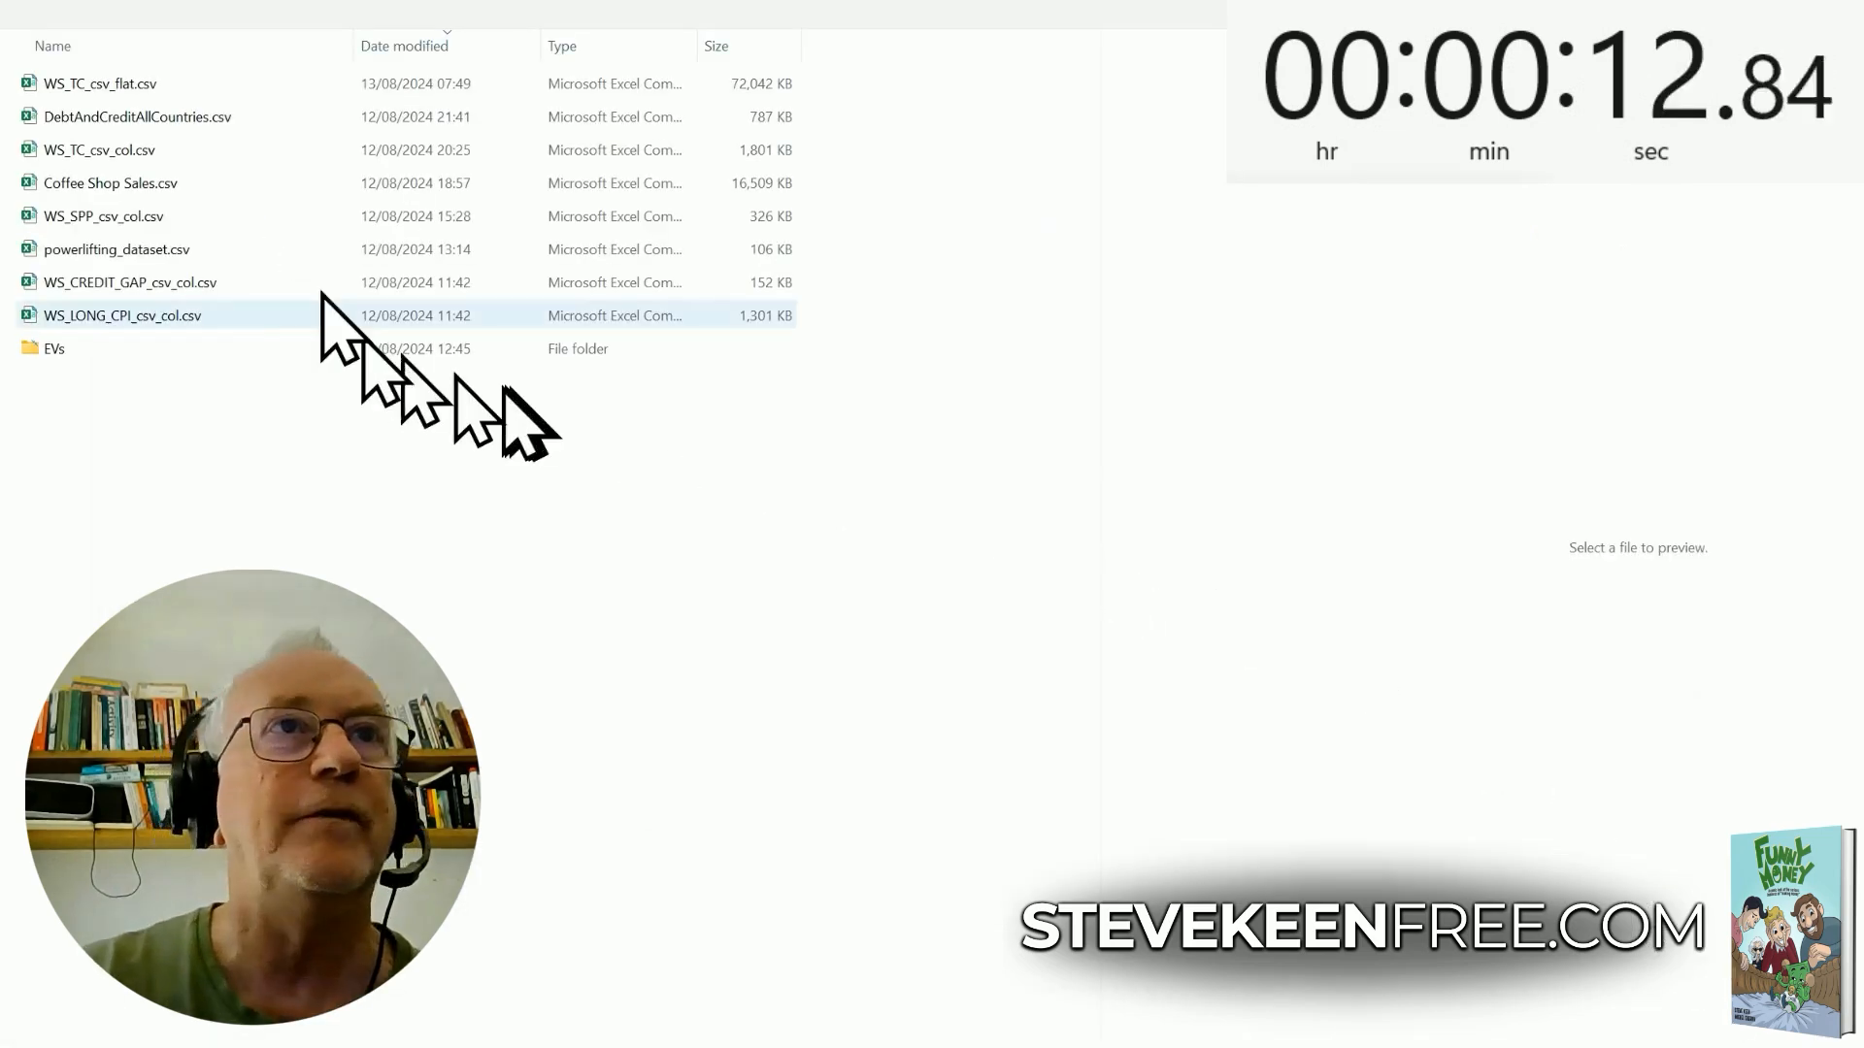
{"action": "left_click", "coordinate": [101, 84]}
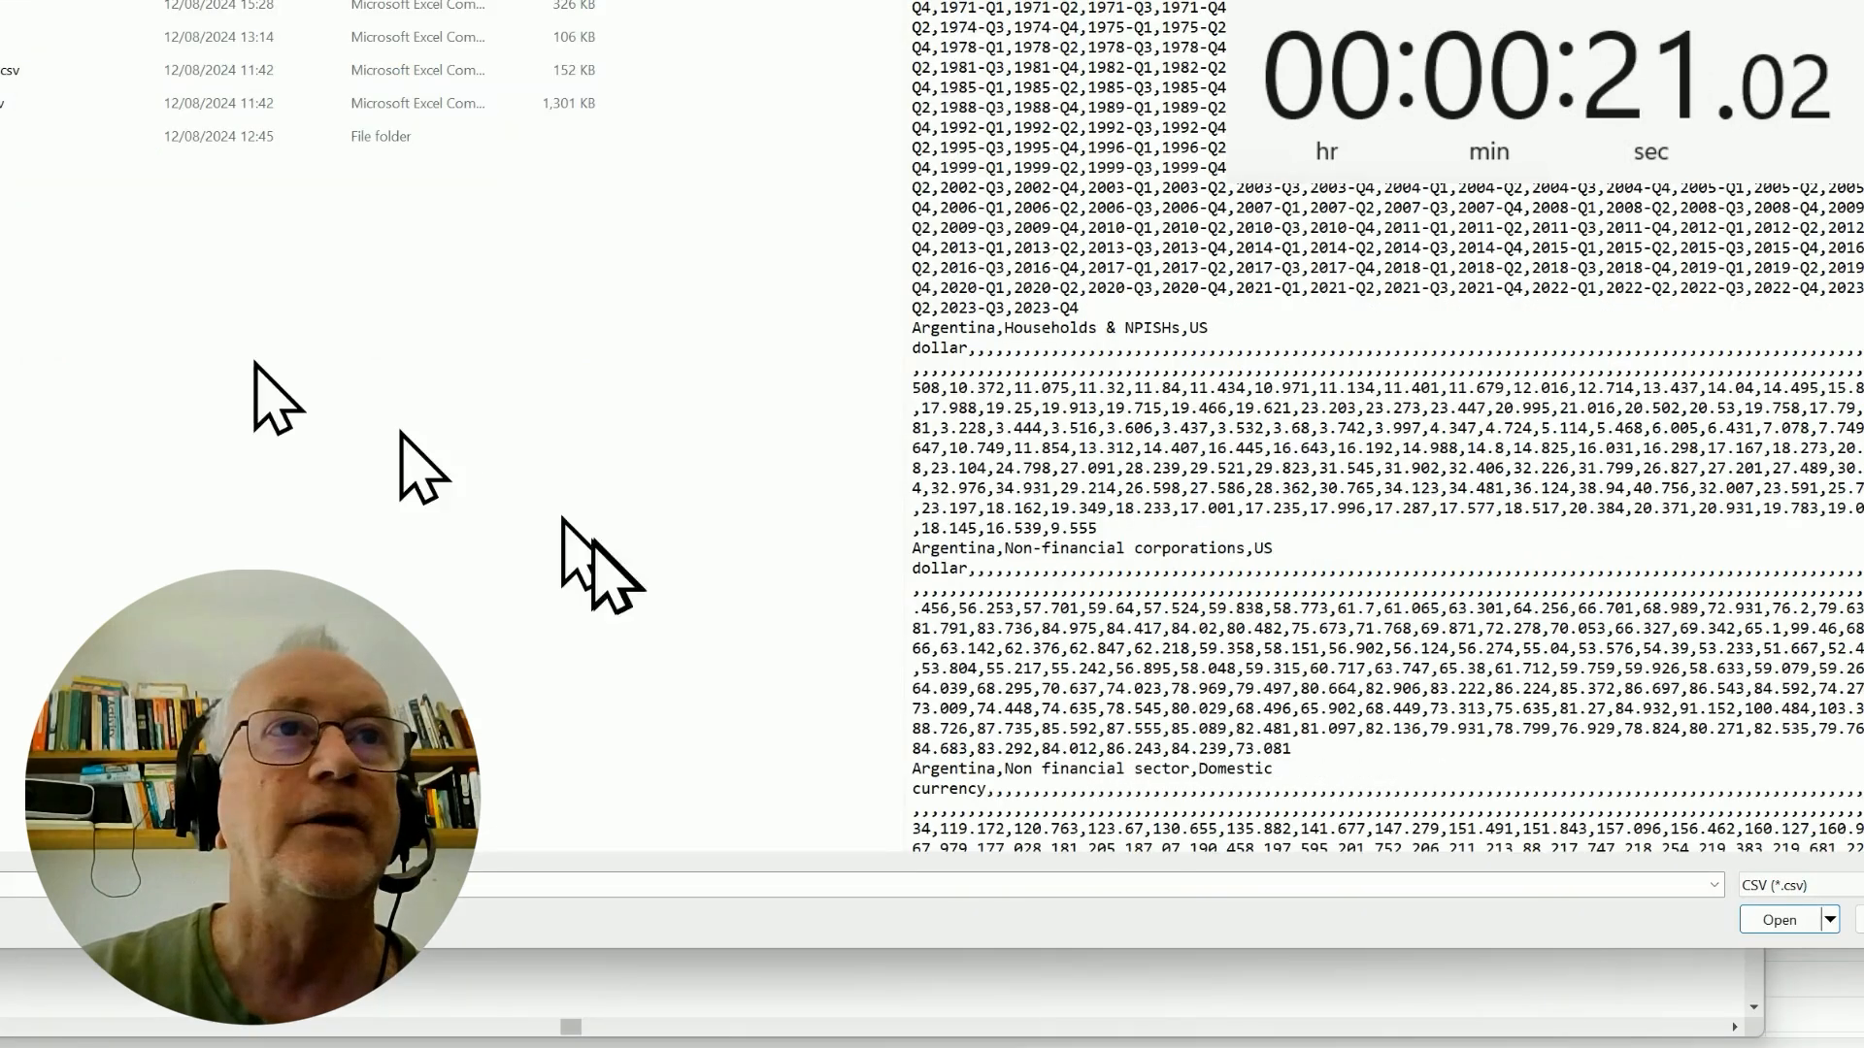
{"action": "left_click", "coordinate": [1778, 920]}
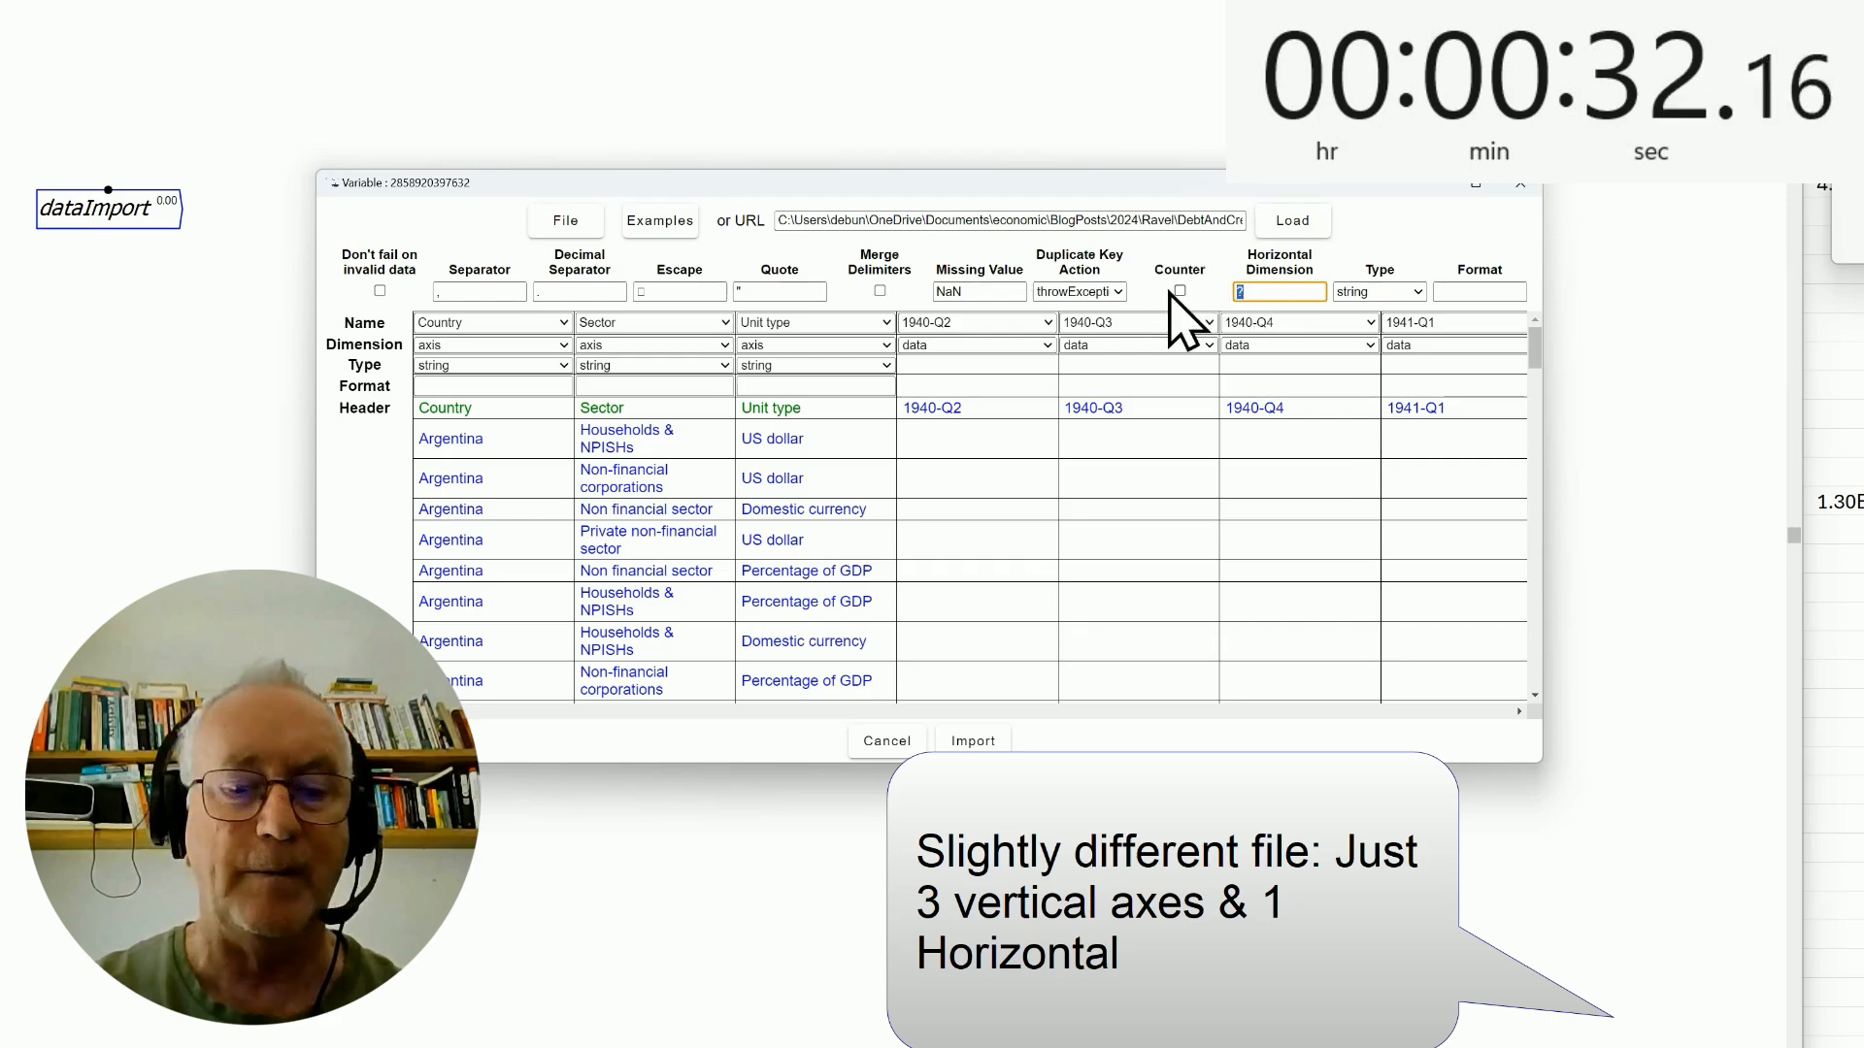
Step: Import the CSV with the horizontal dimension Date as time type, format %Y-Q%Q
{"action": "type", "text": "Date"}
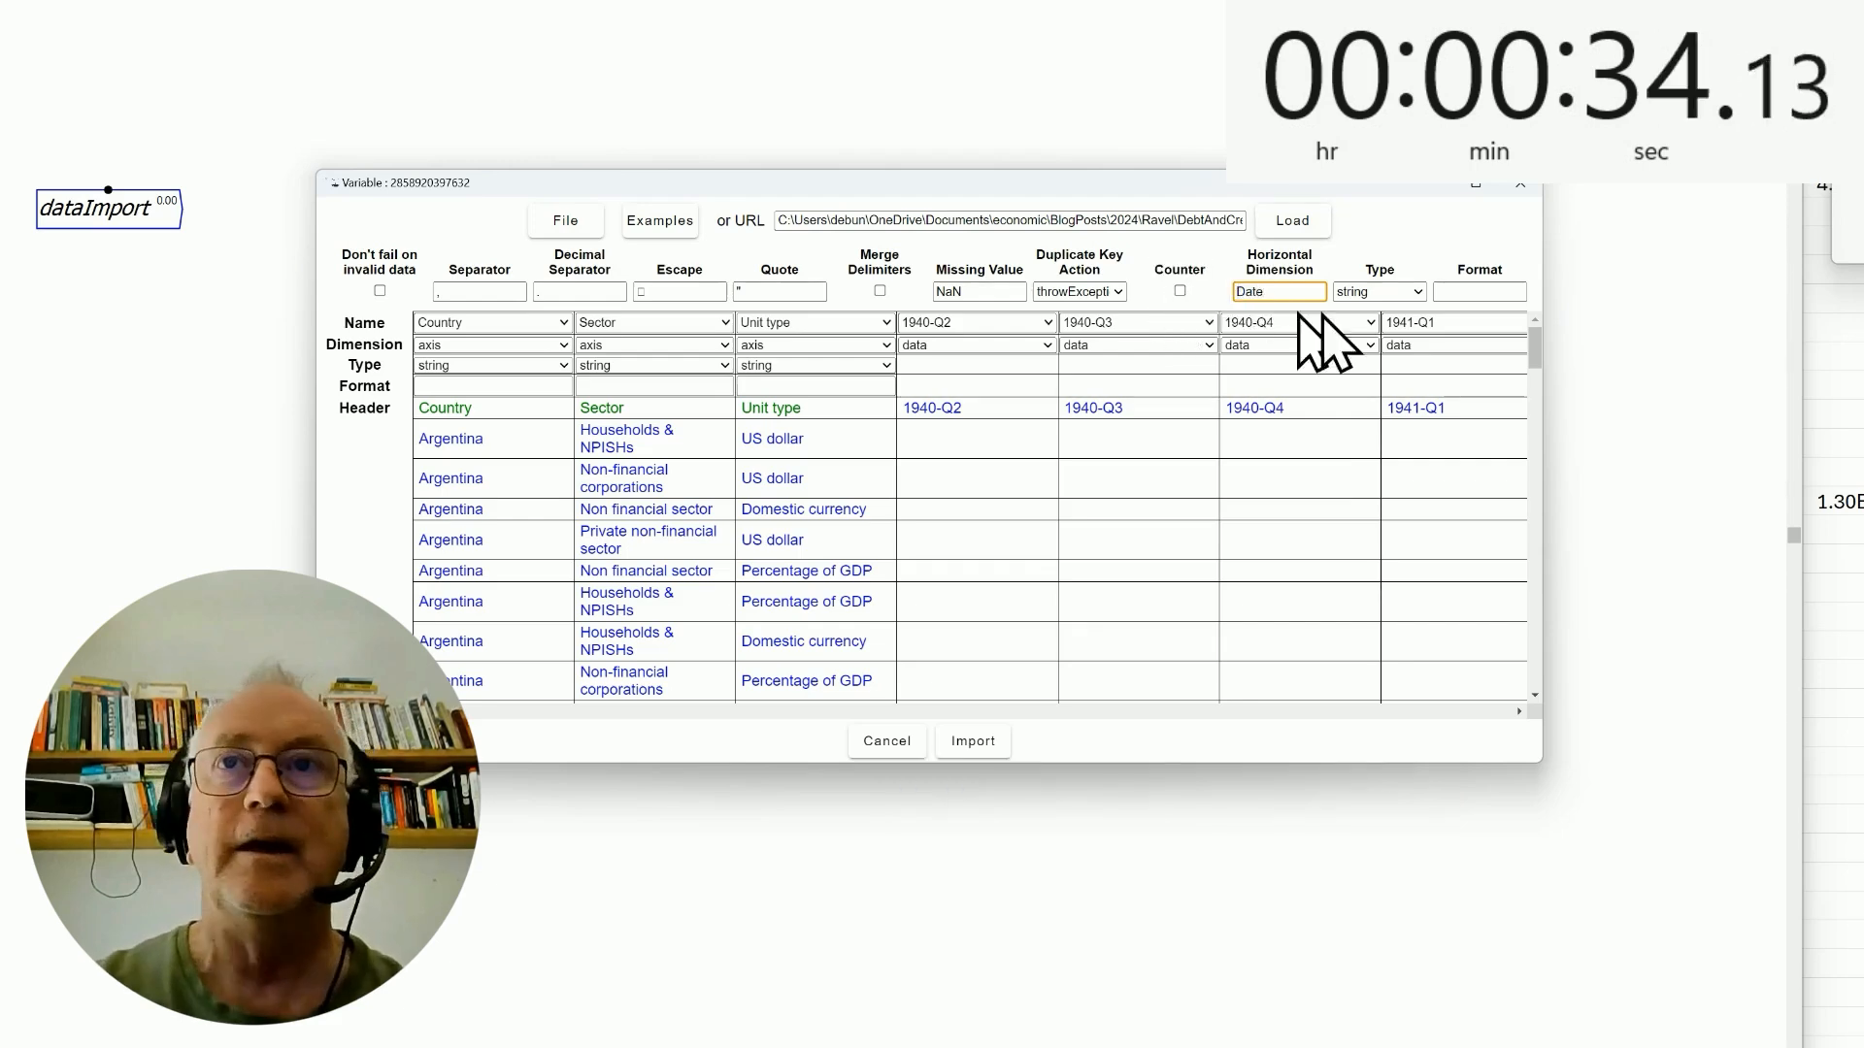
{"action": "left_click", "coordinate": [1377, 291]}
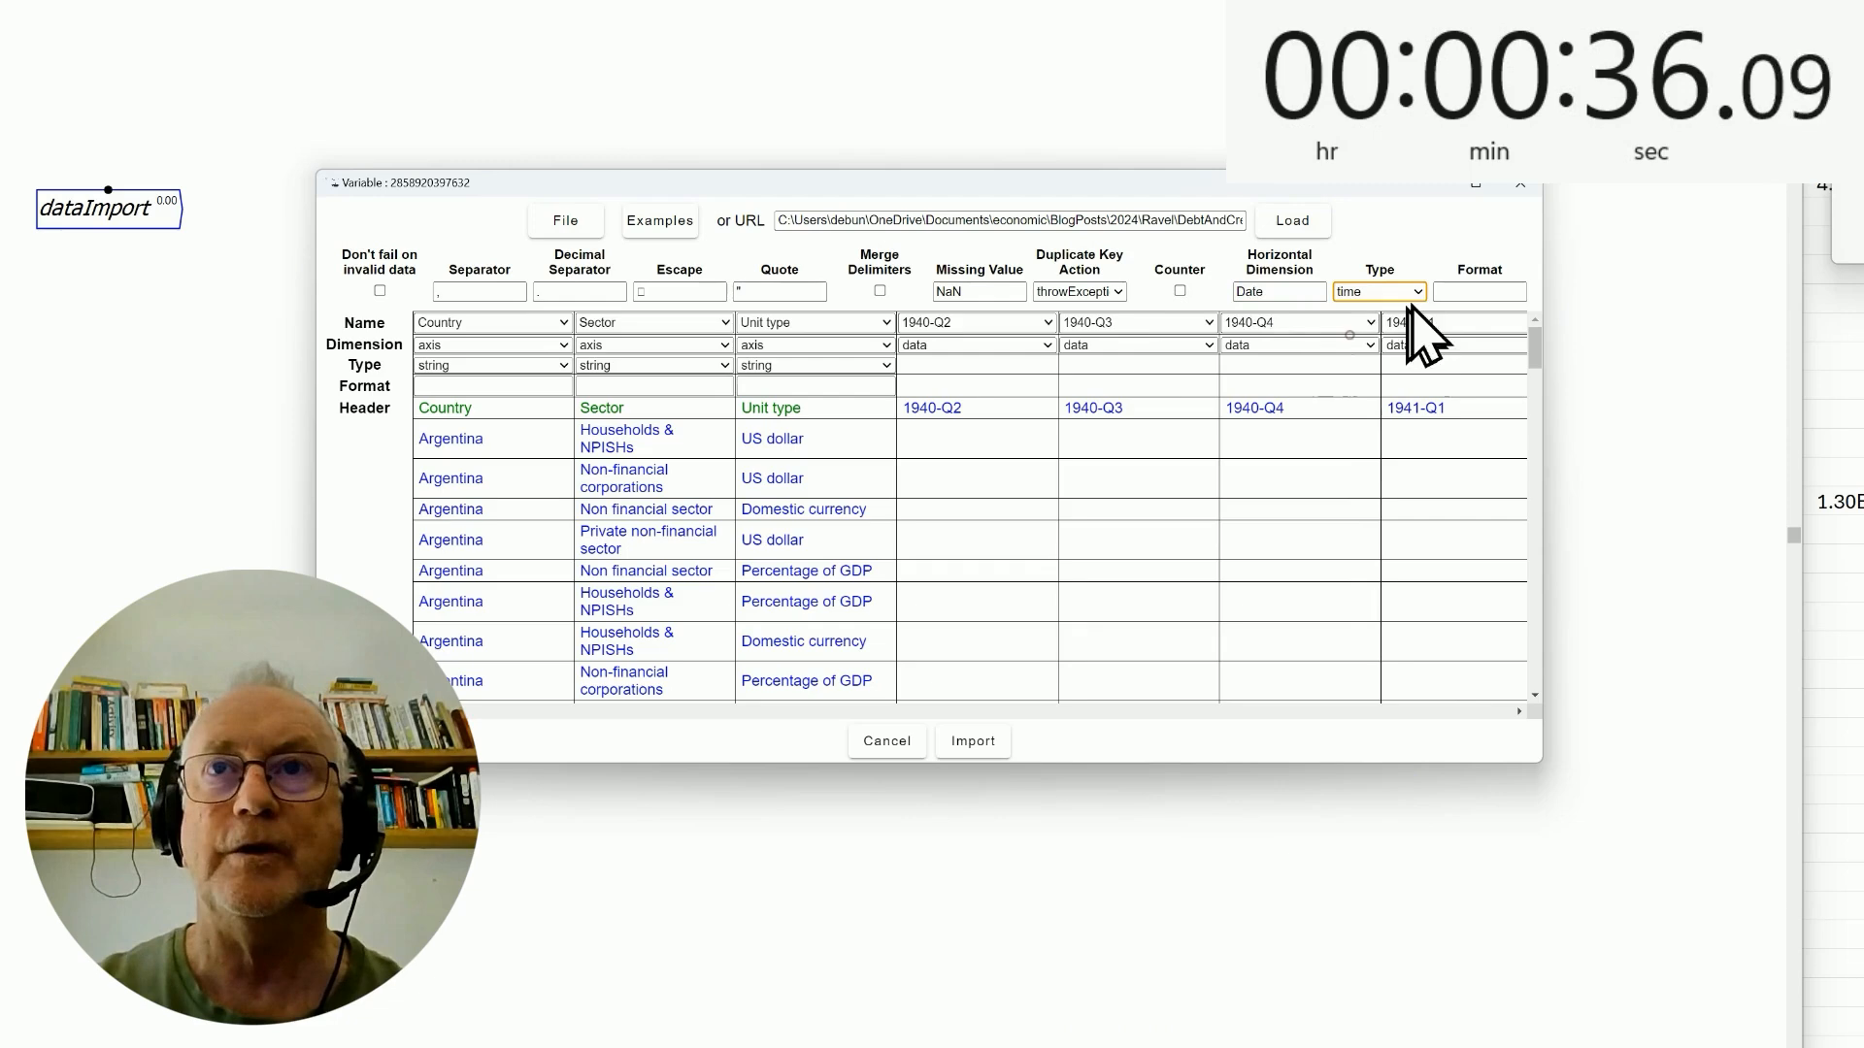
{"action": "type", "text": "%Y-Q%Q"}
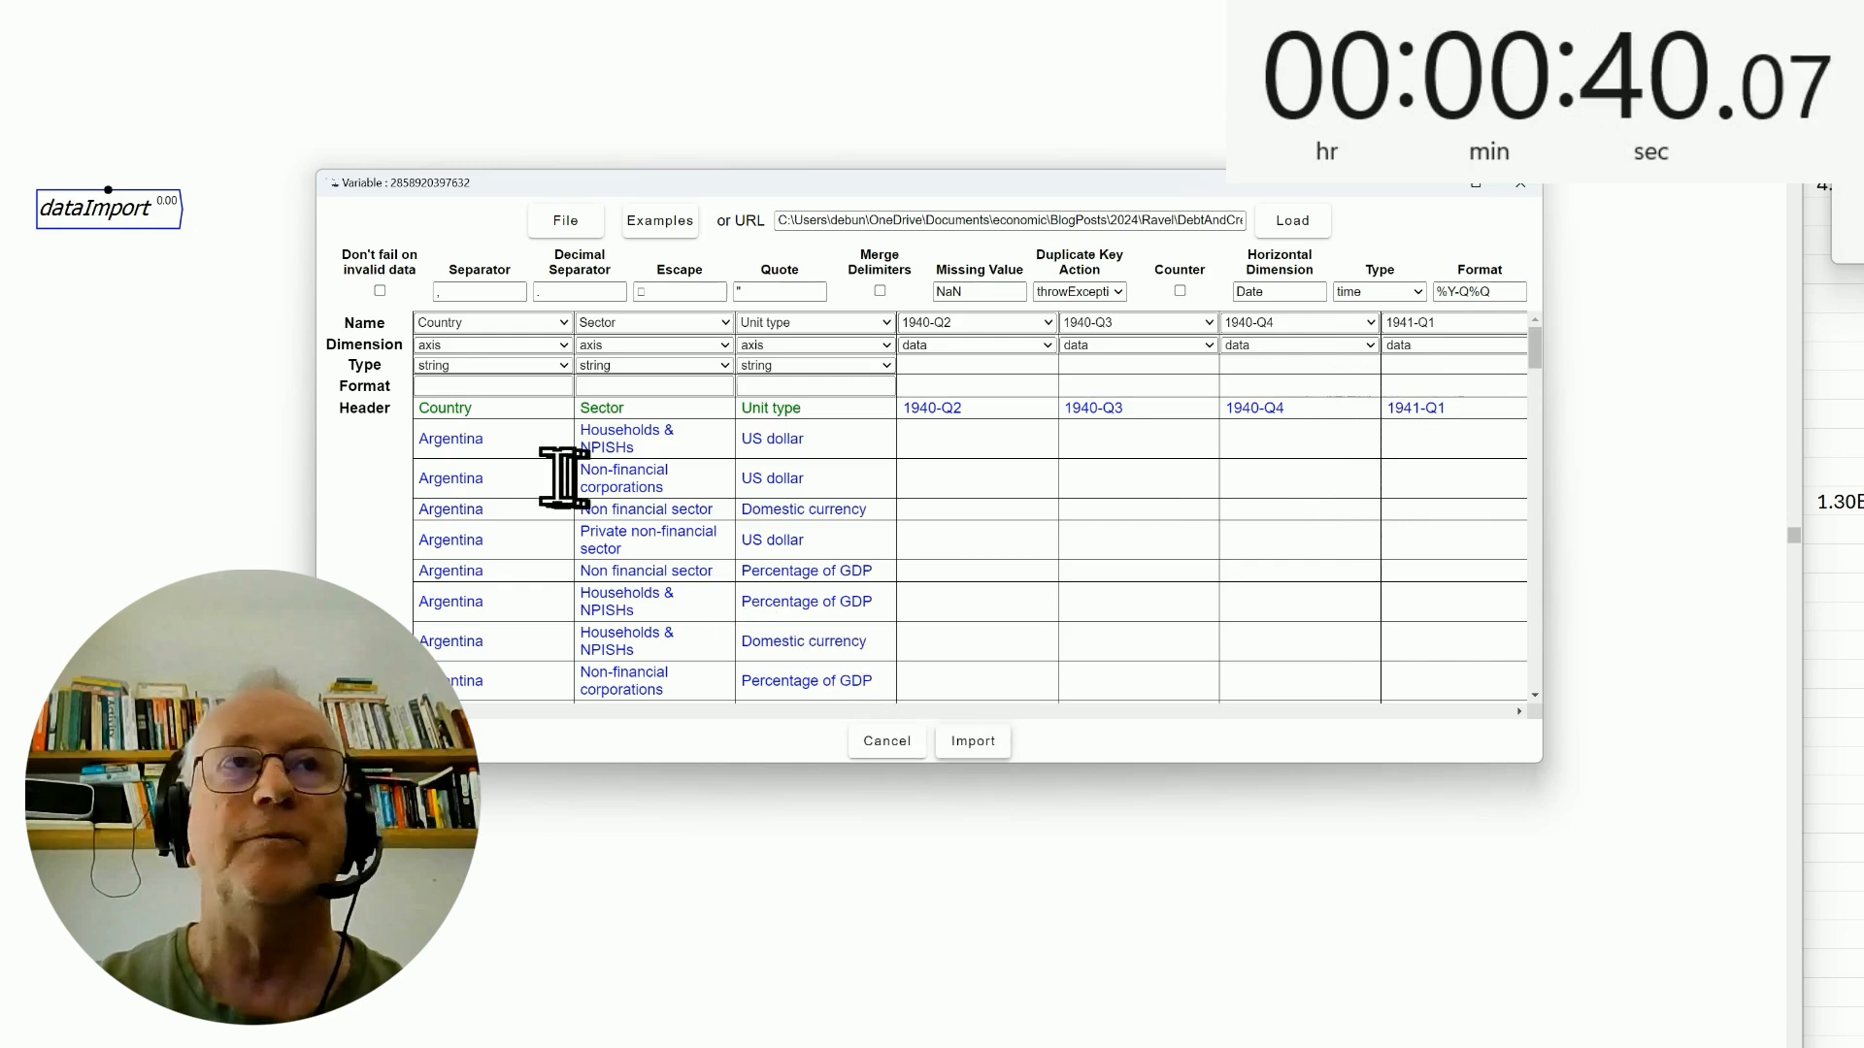
{"action": "left_click", "coordinate": [971, 741]}
{"action": "type", "text": "Private"}
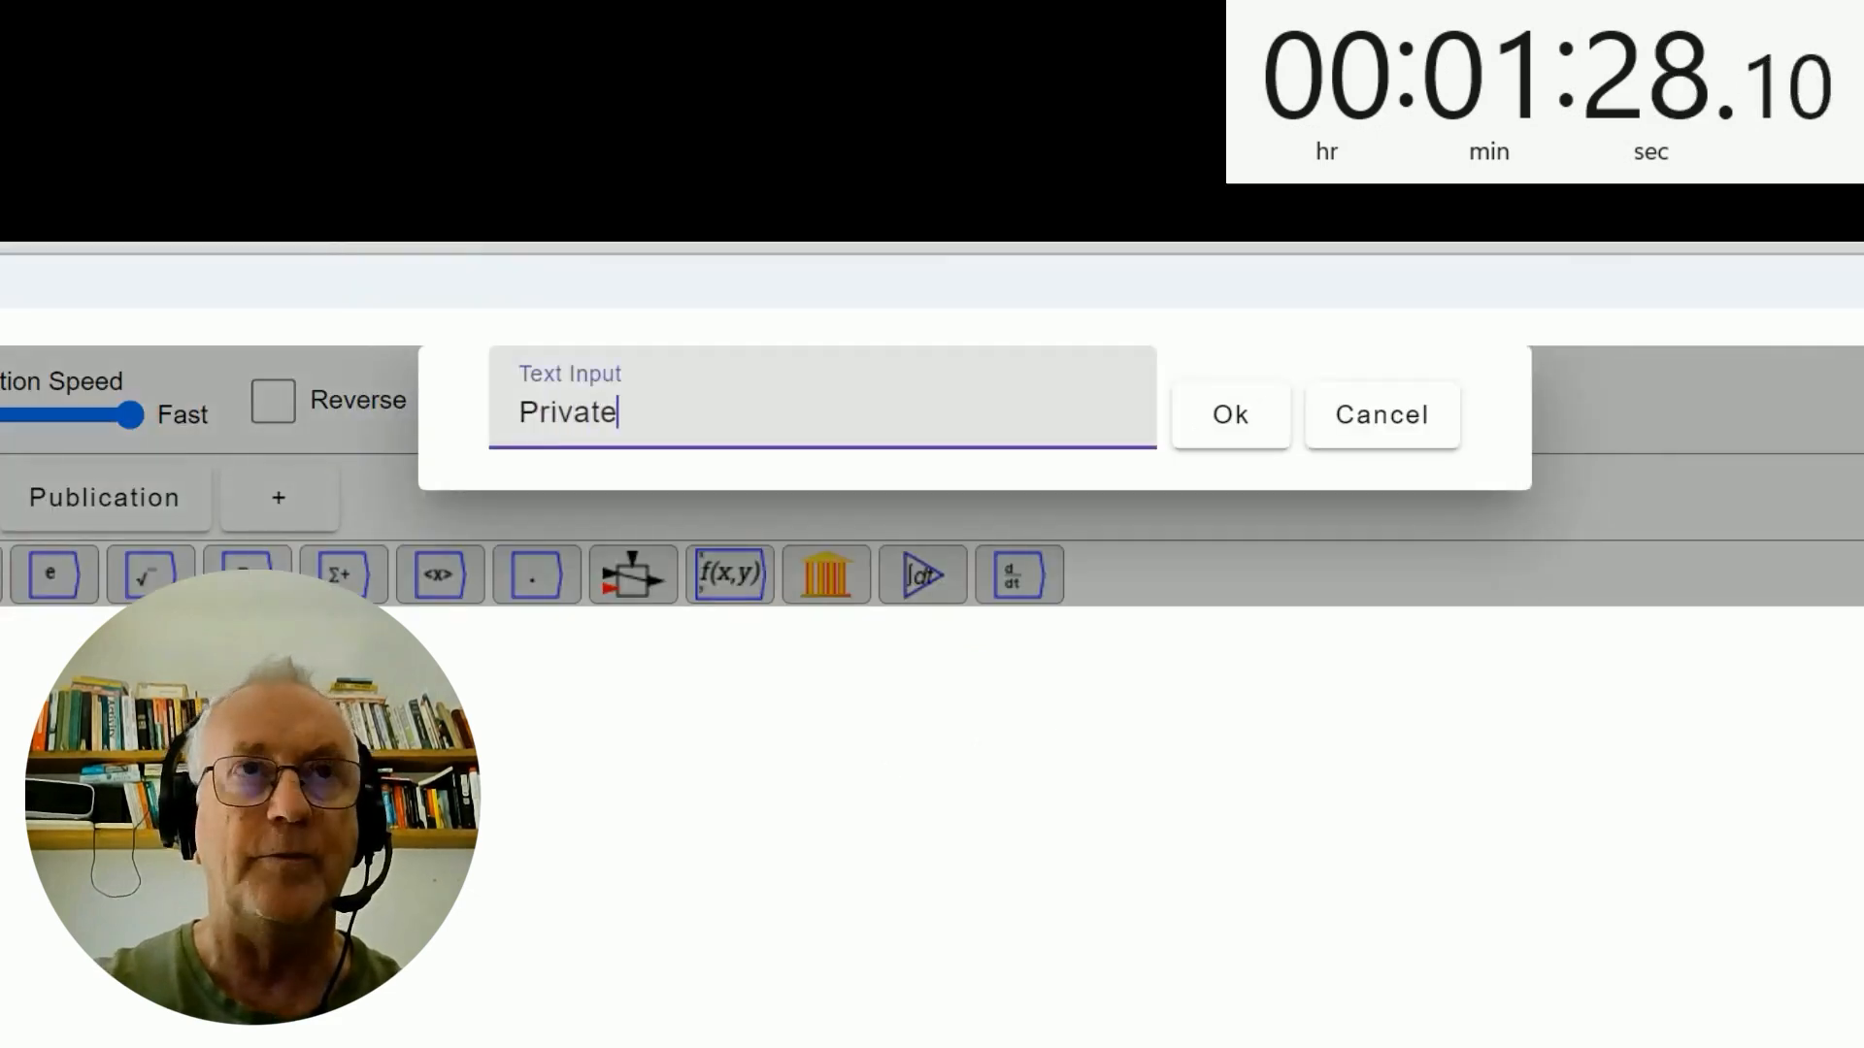
Step: Name the Ravel's private domestic-currency output variable Private^{DC}
{"action": "type", "text": "^{DC"}
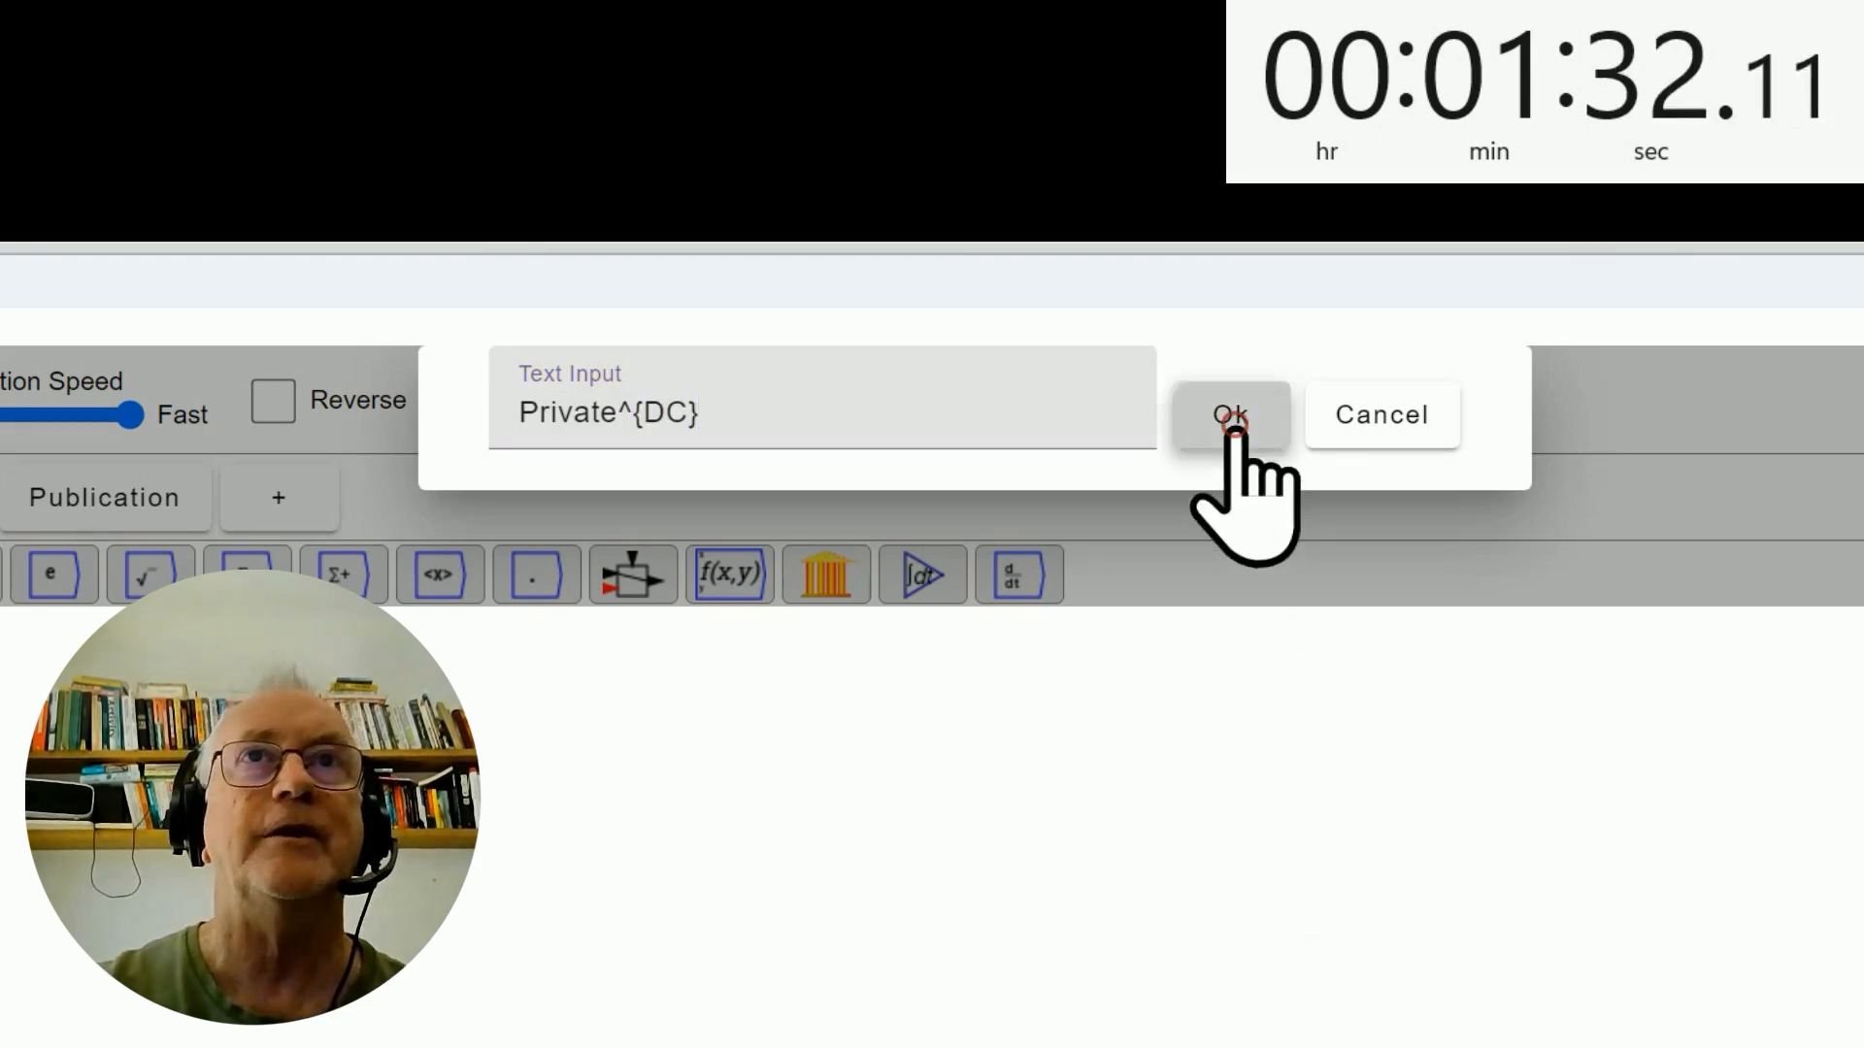
{"action": "left_click", "coordinate": [1230, 415]}
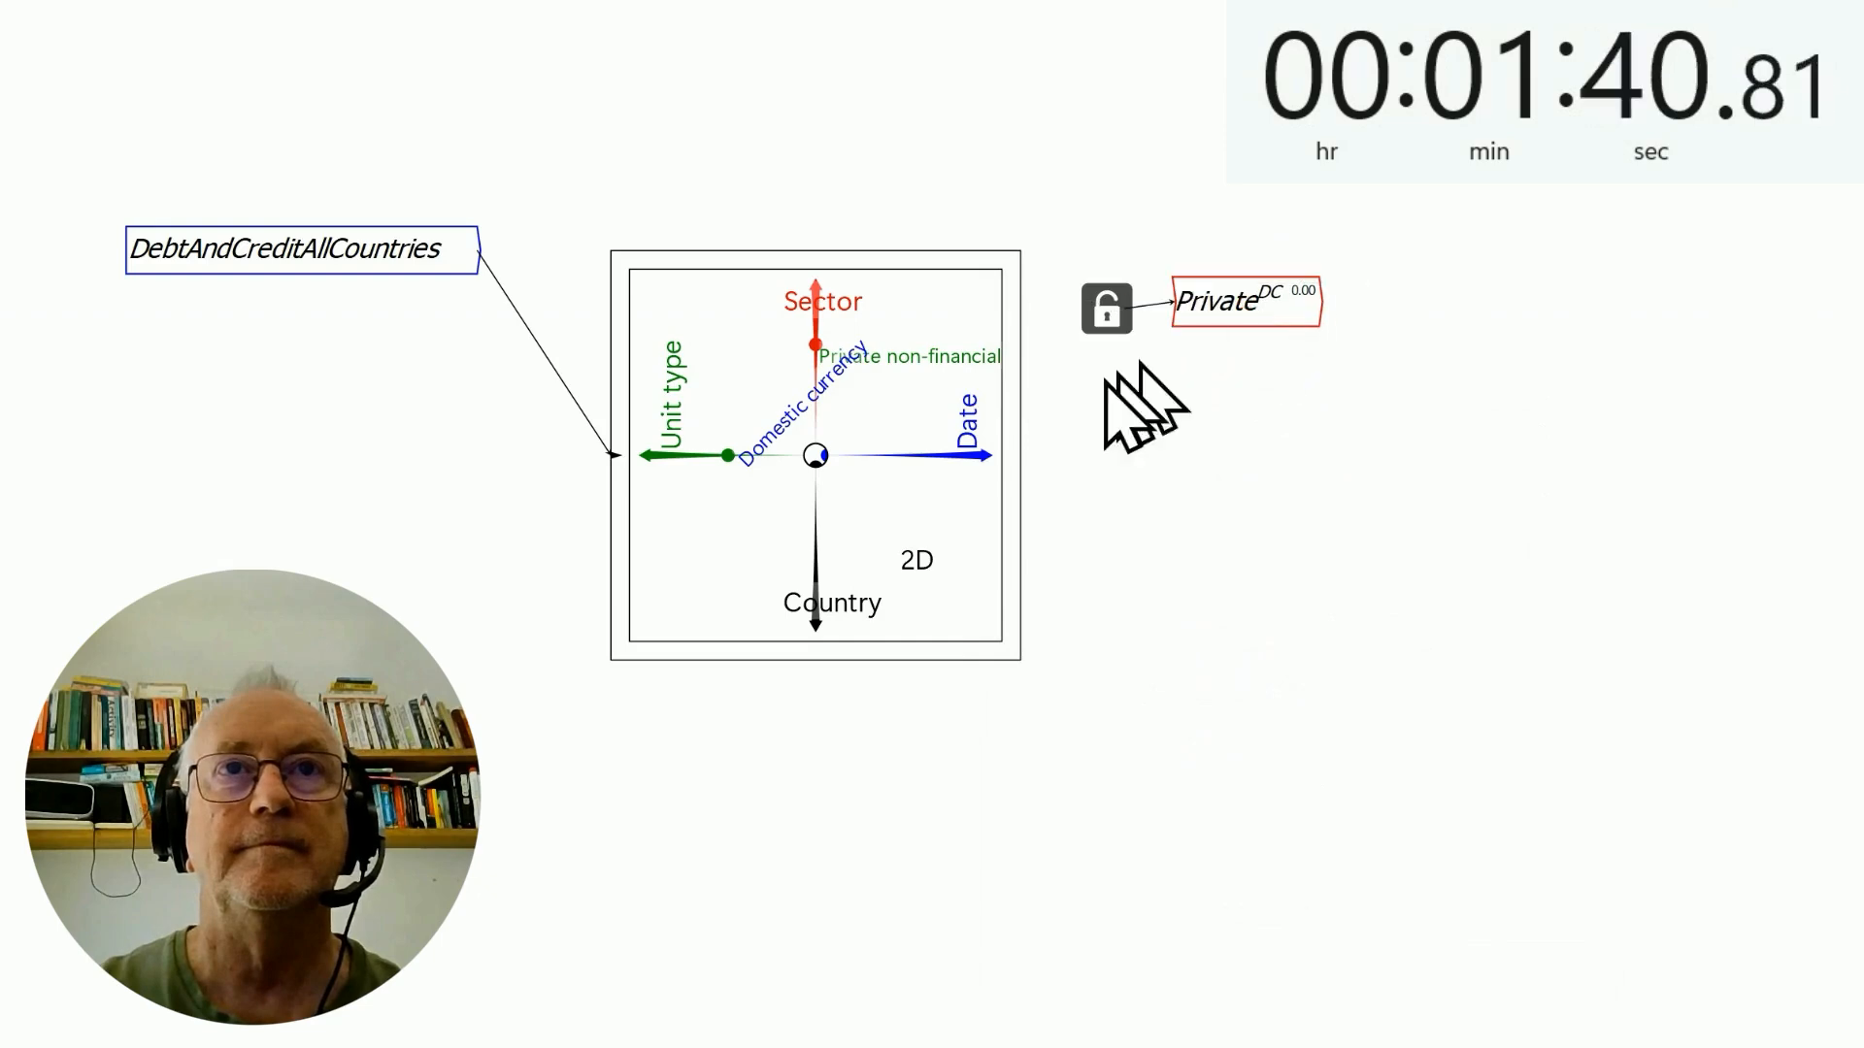
Step: Switch unit type to Percentage of GDP and create the Private^% output variable
{"action": "left_click", "coordinate": [1104, 309]}
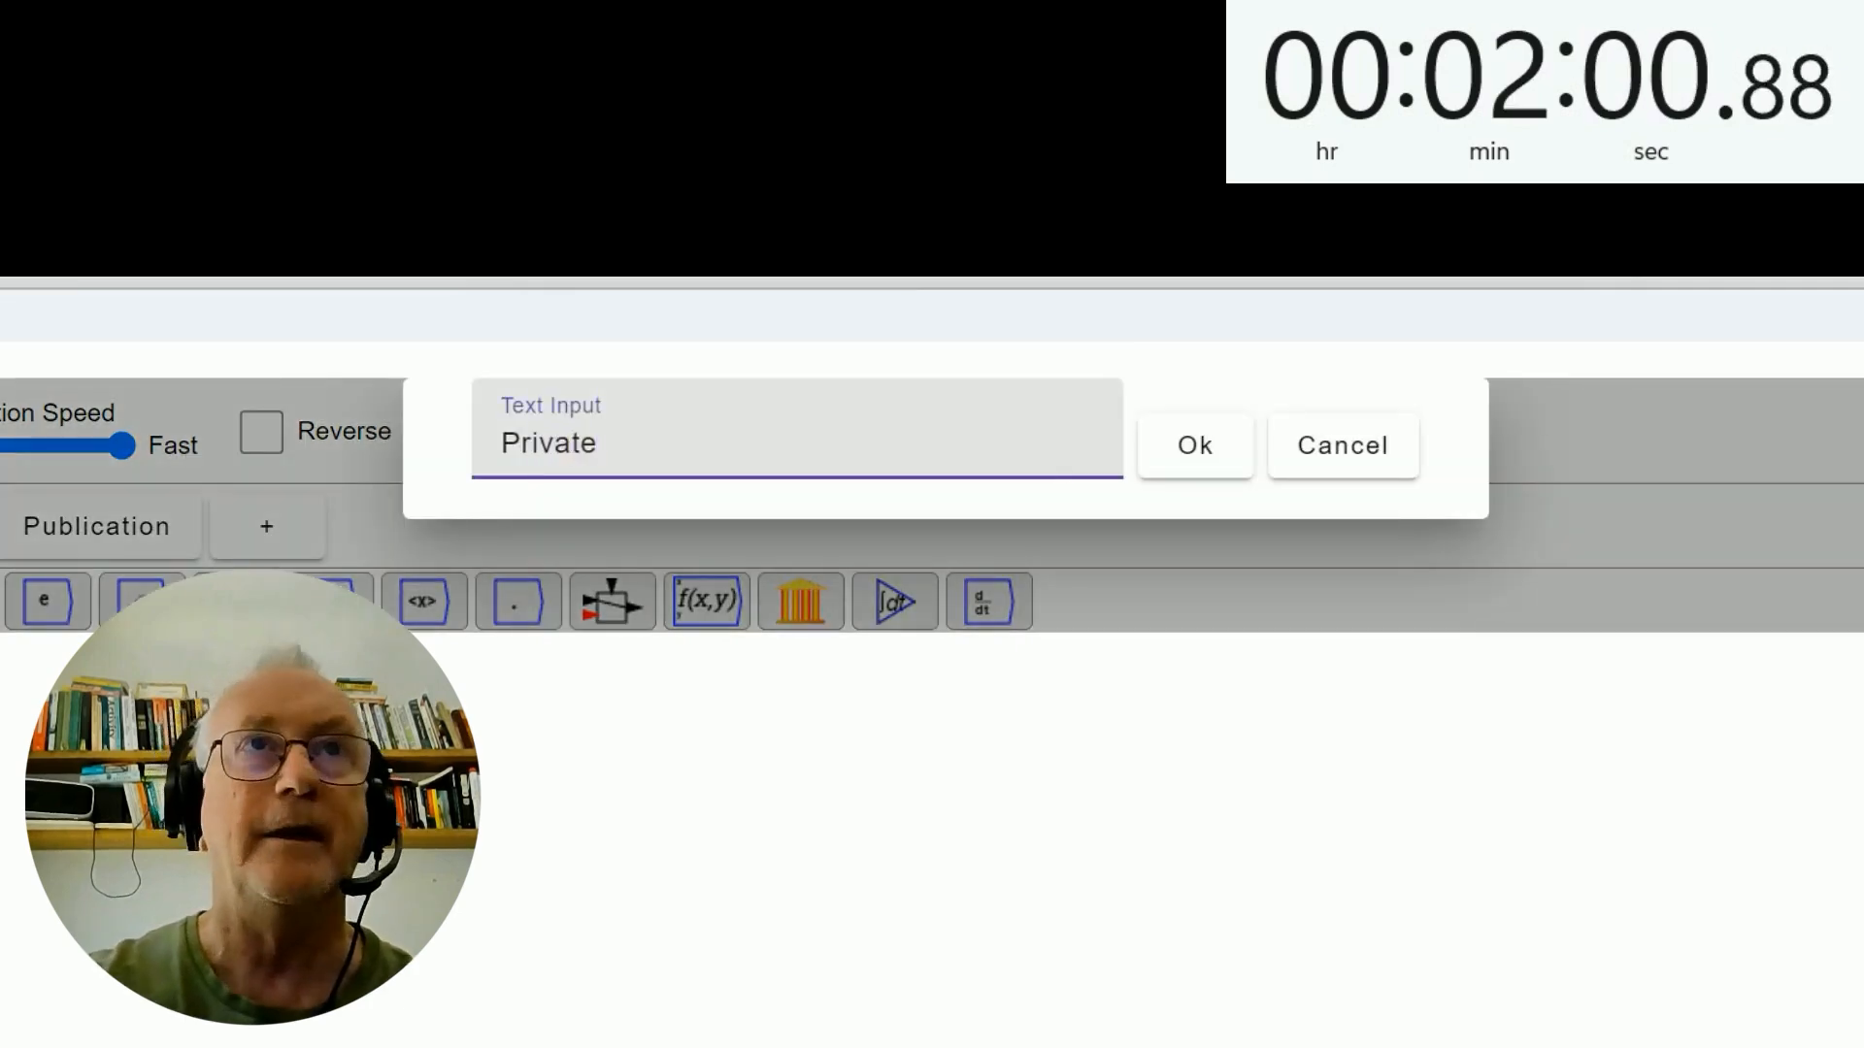
{"action": "type", "text": "^%"}
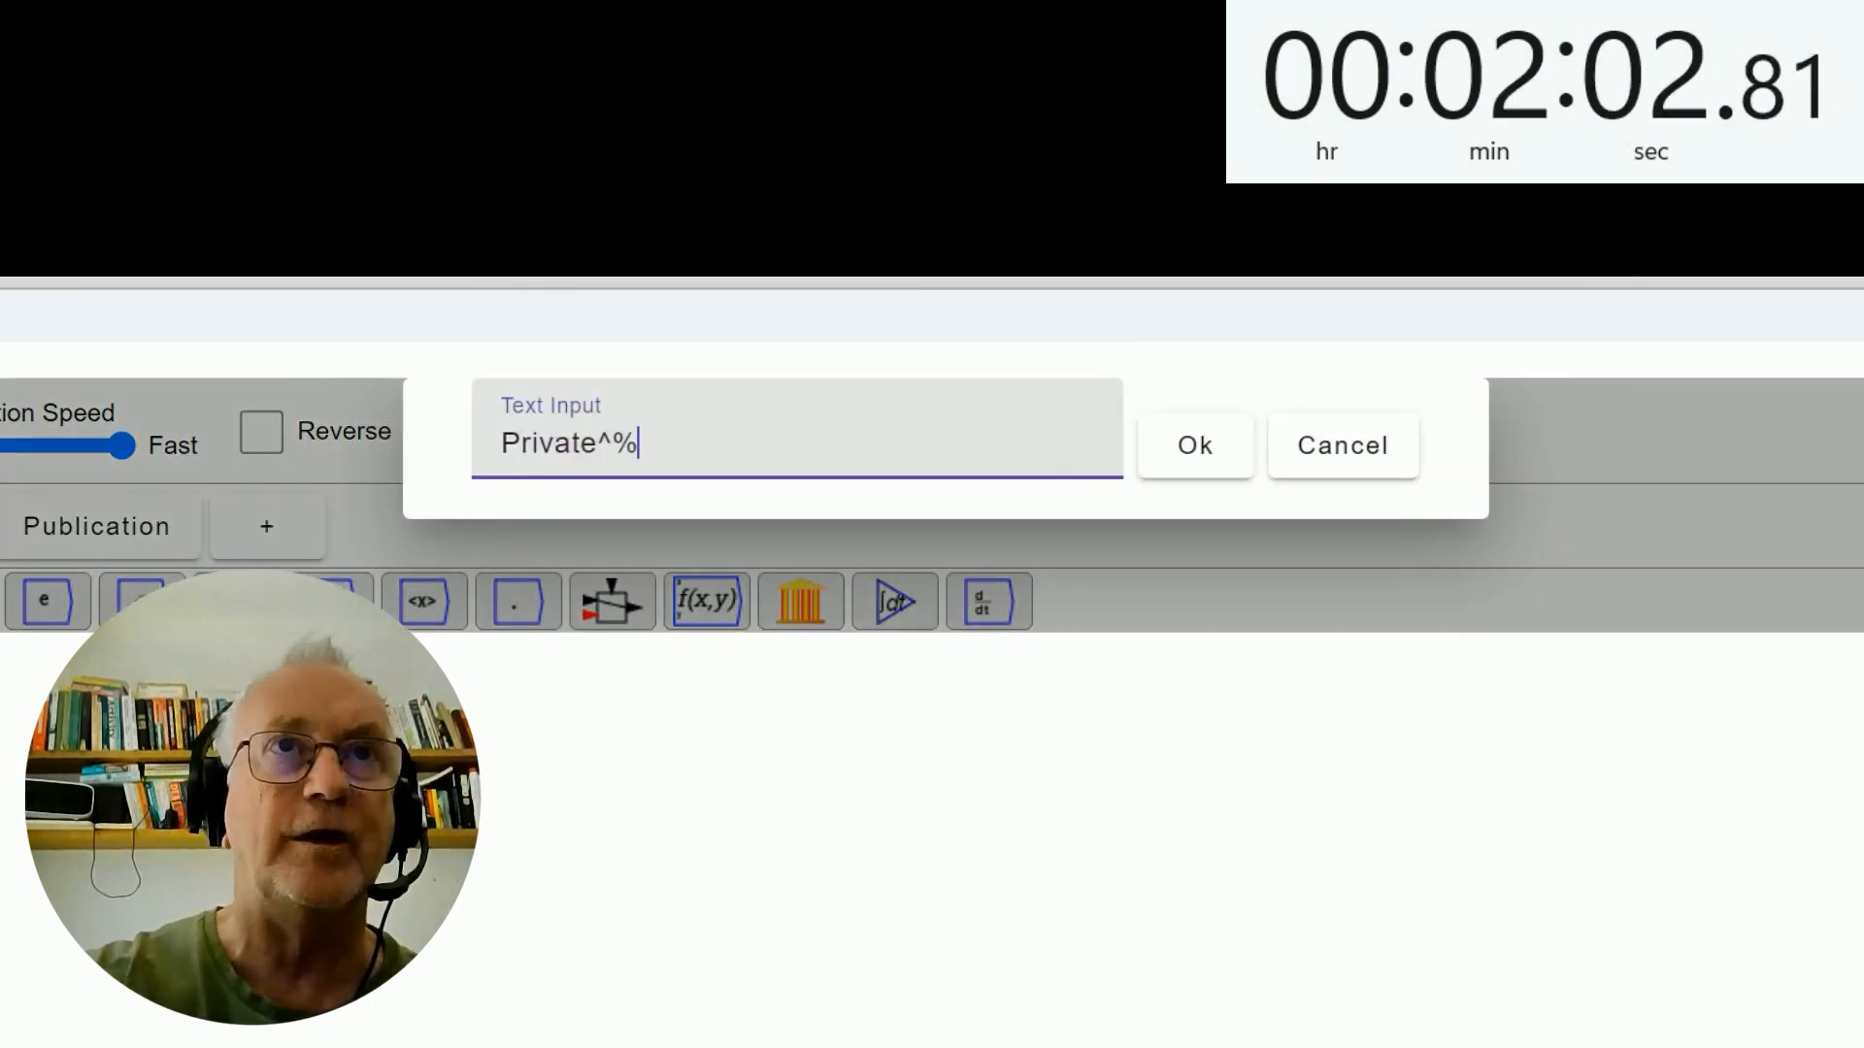
{"action": "left_click", "coordinate": [1192, 445]}
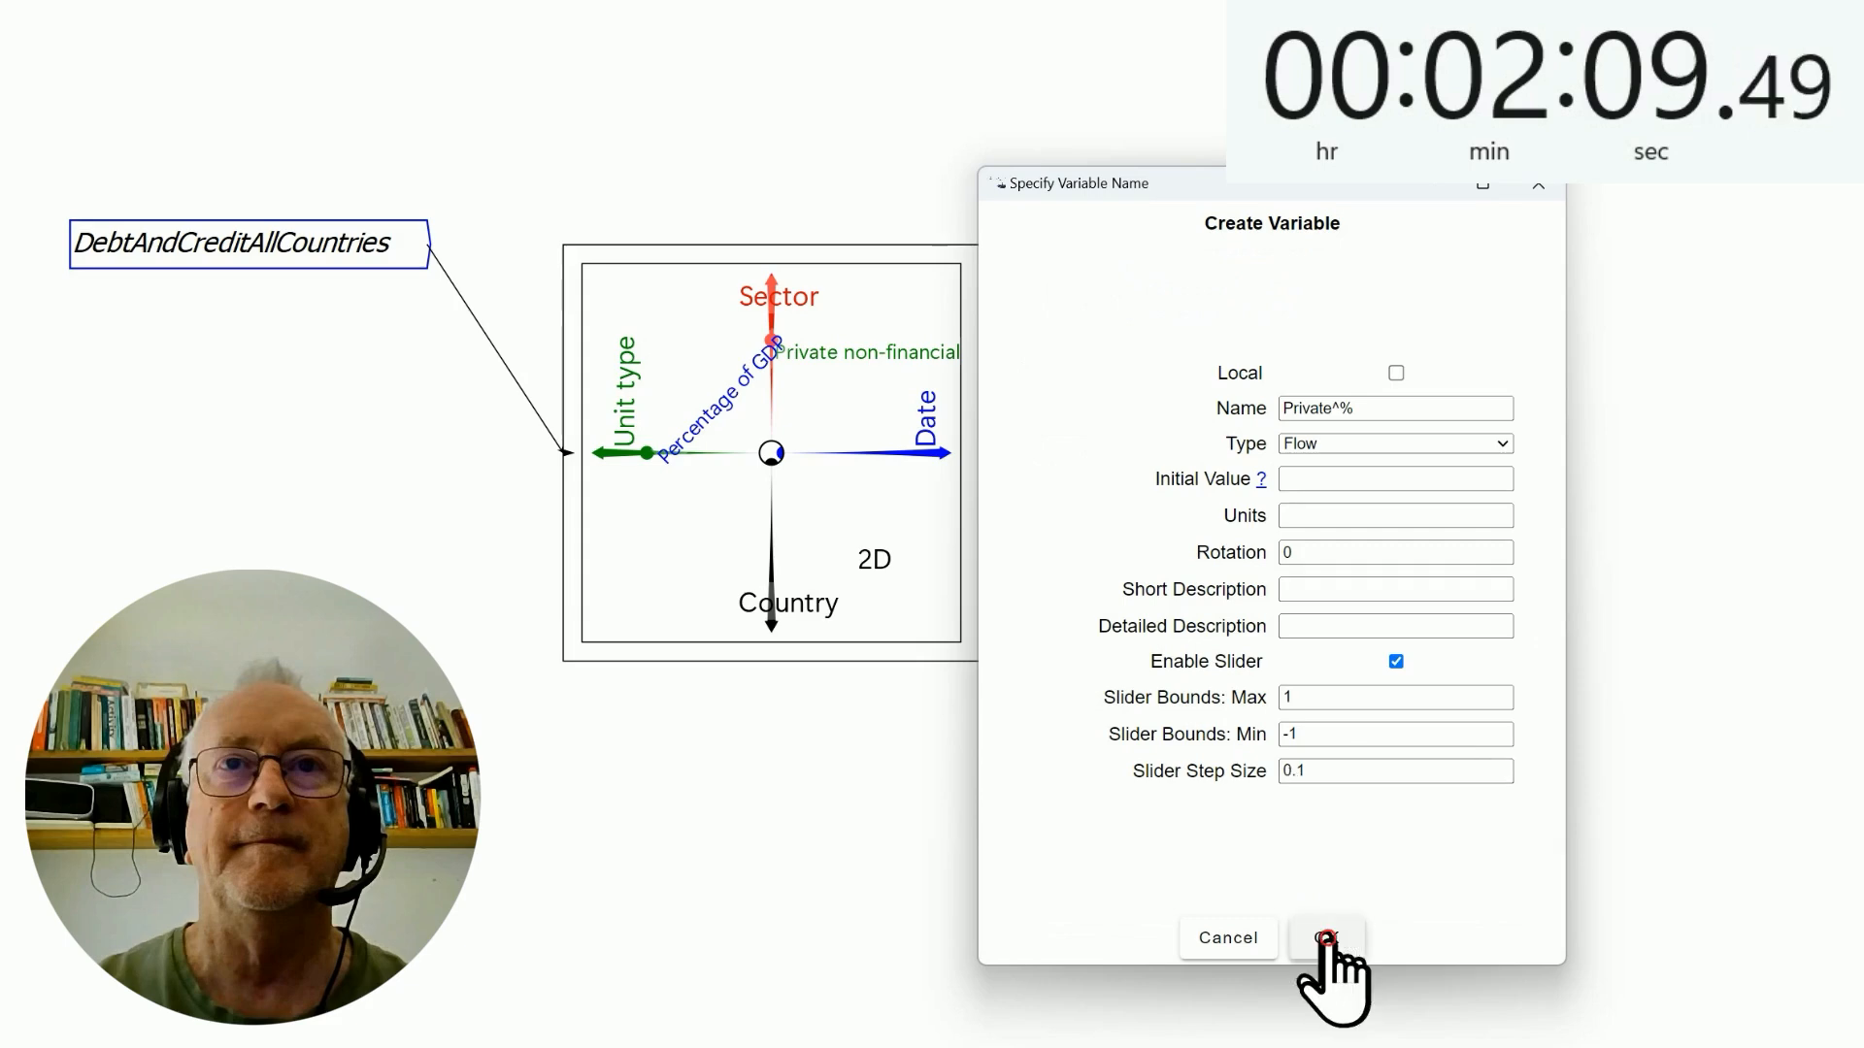
{"action": "left_click", "coordinate": [1327, 938]}
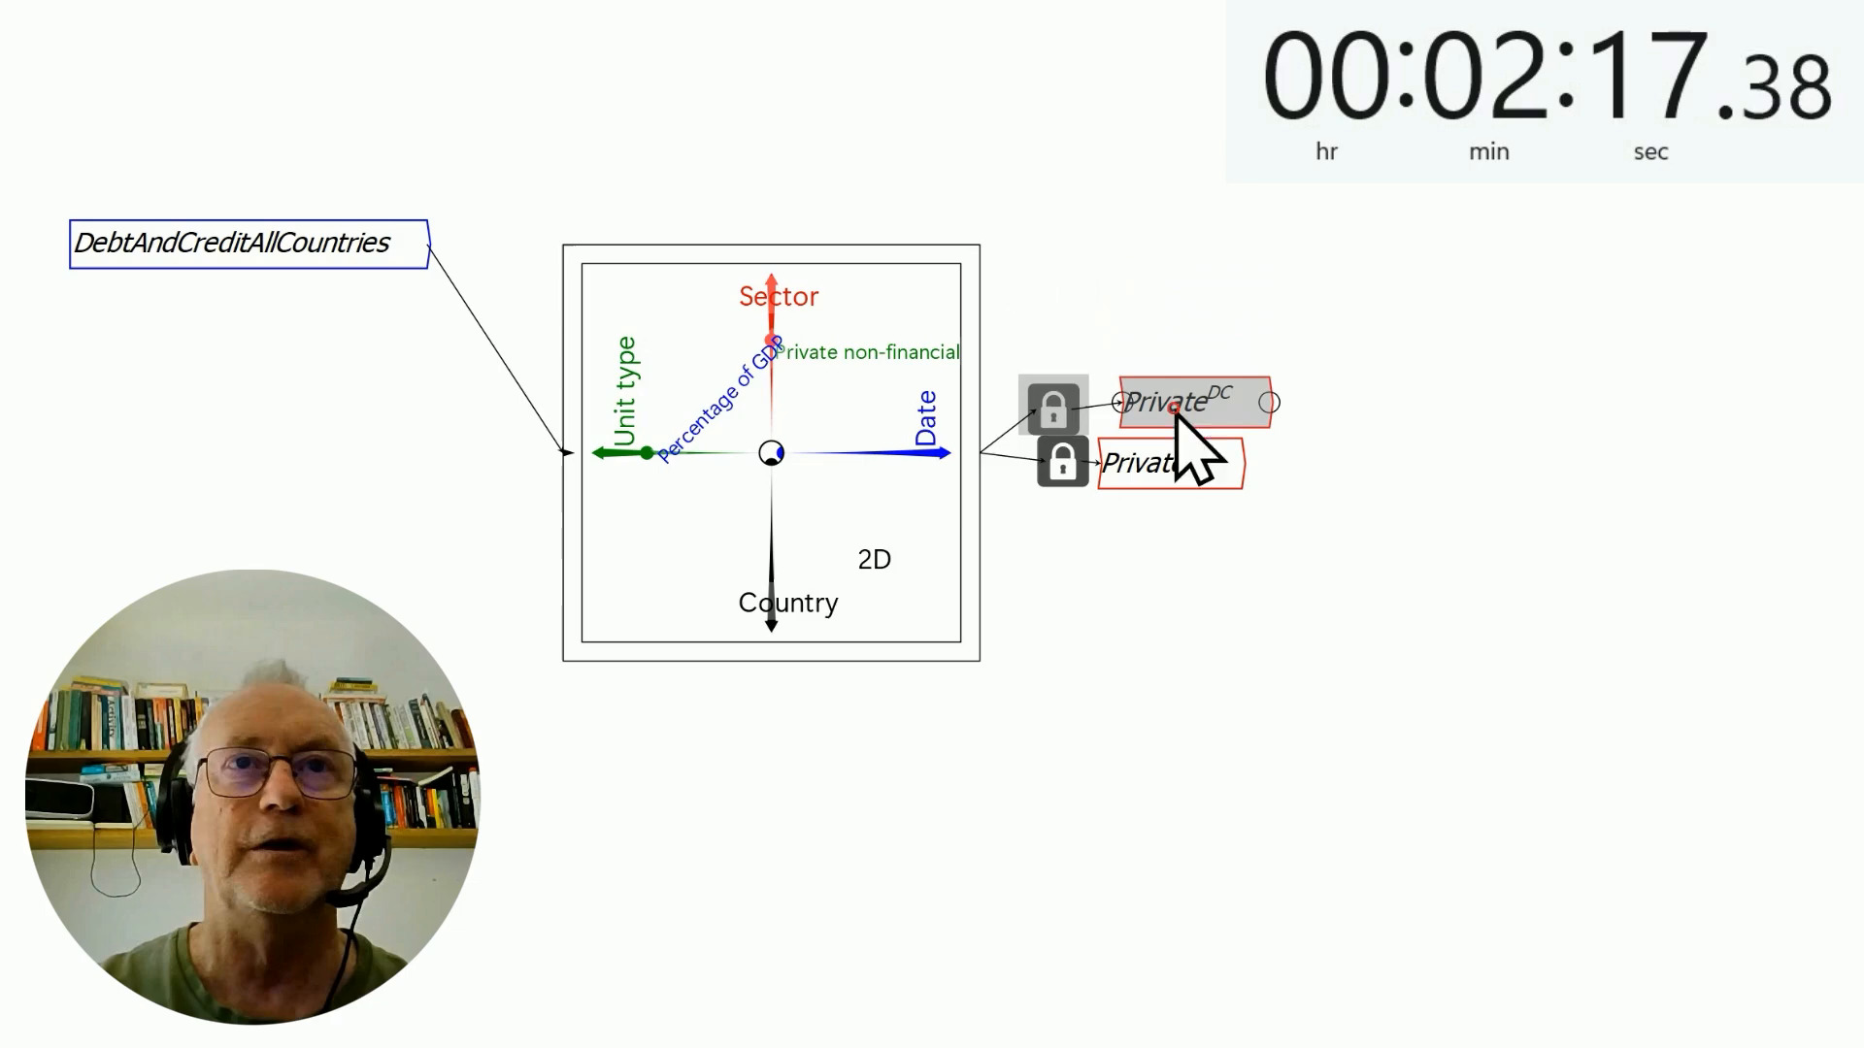
Step: Collapse the Ravel and create the GDP variable from Private^DC divided by Private^%
{"action": "right_click", "coordinate": [770, 453]}
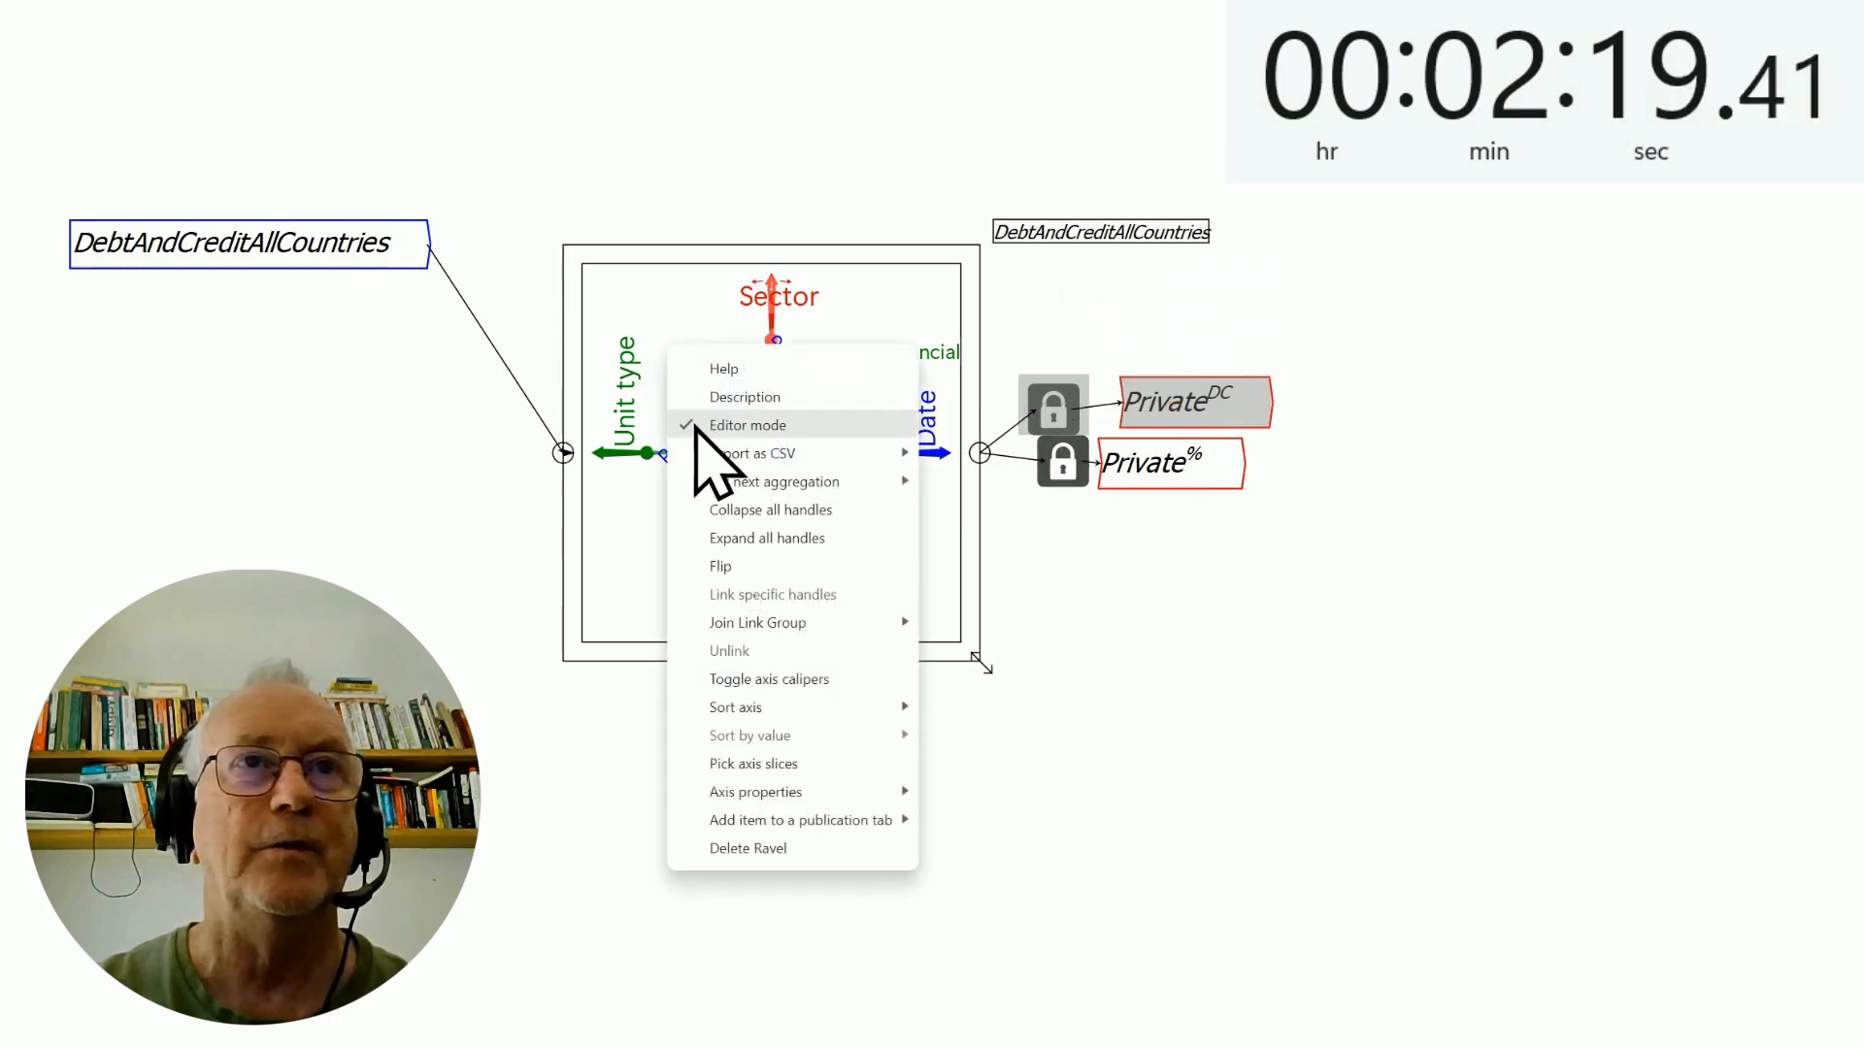
{"action": "left_click", "coordinate": [747, 424]}
{"action": "type", "text": "GDP"}
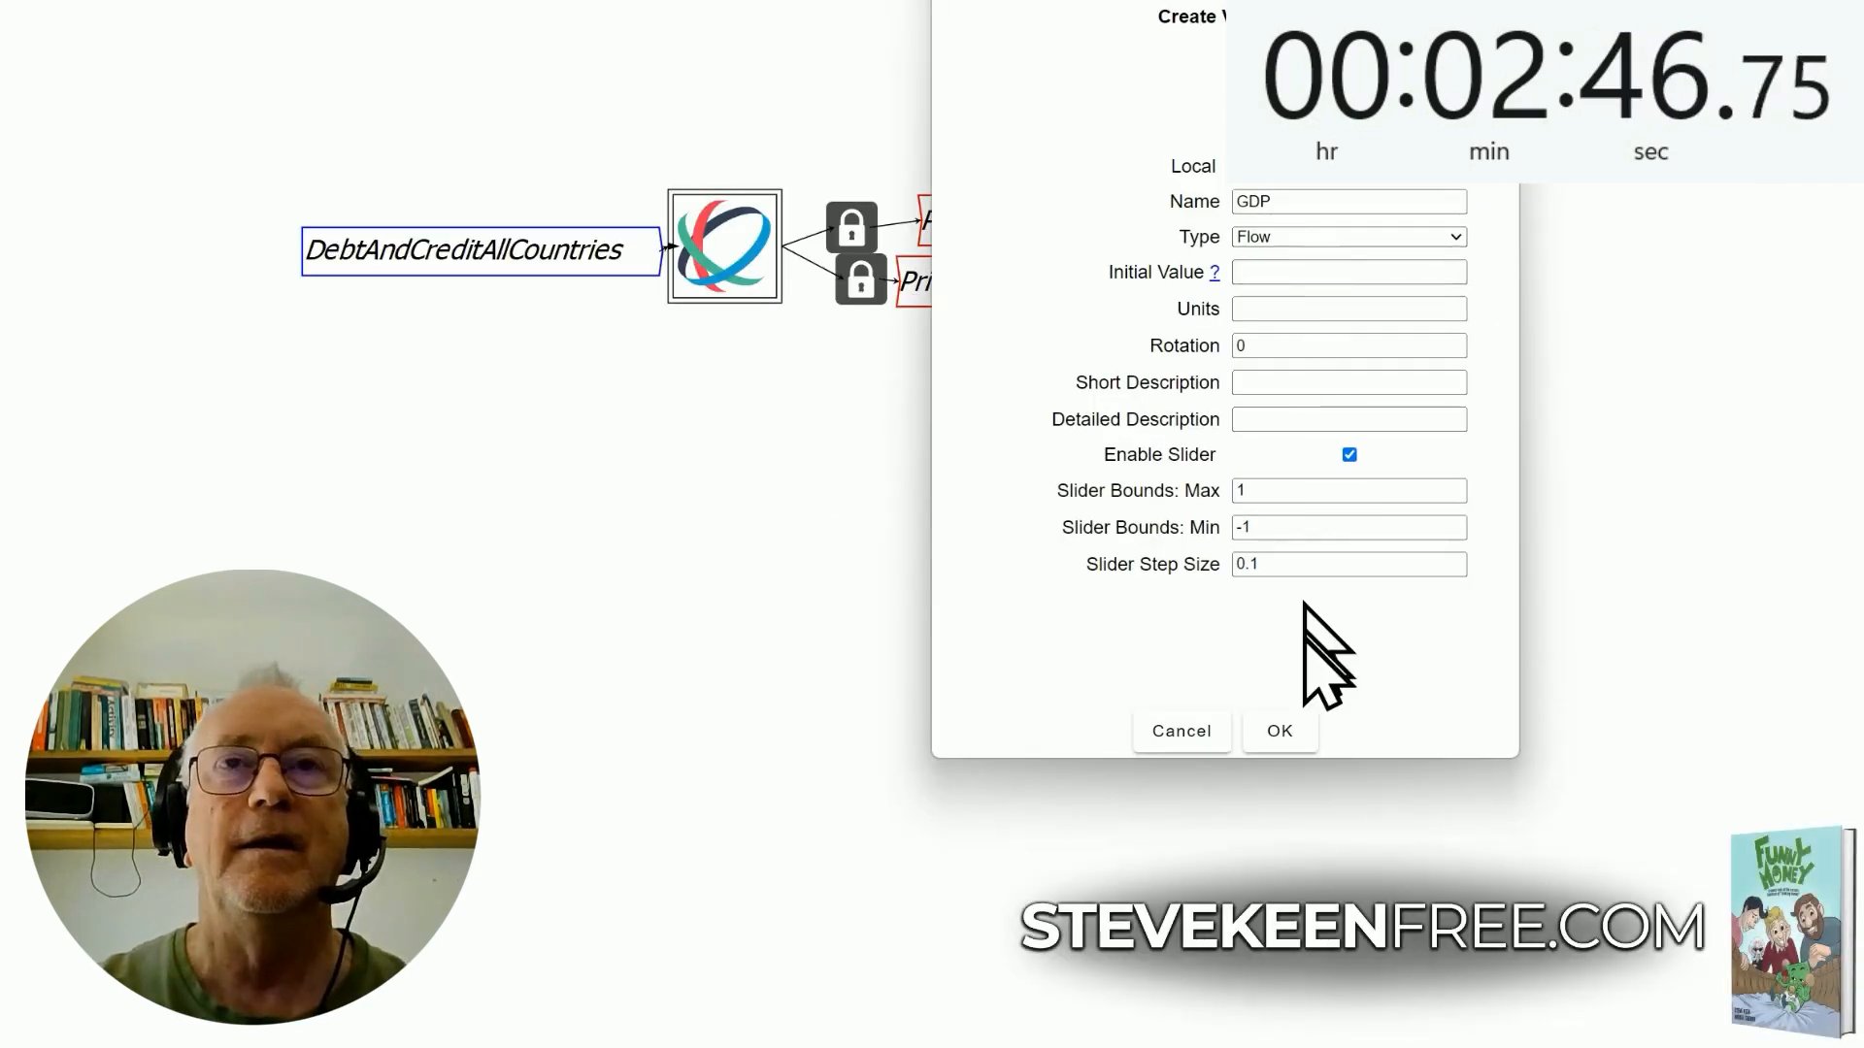
{"action": "left_click", "coordinate": [1279, 730]}
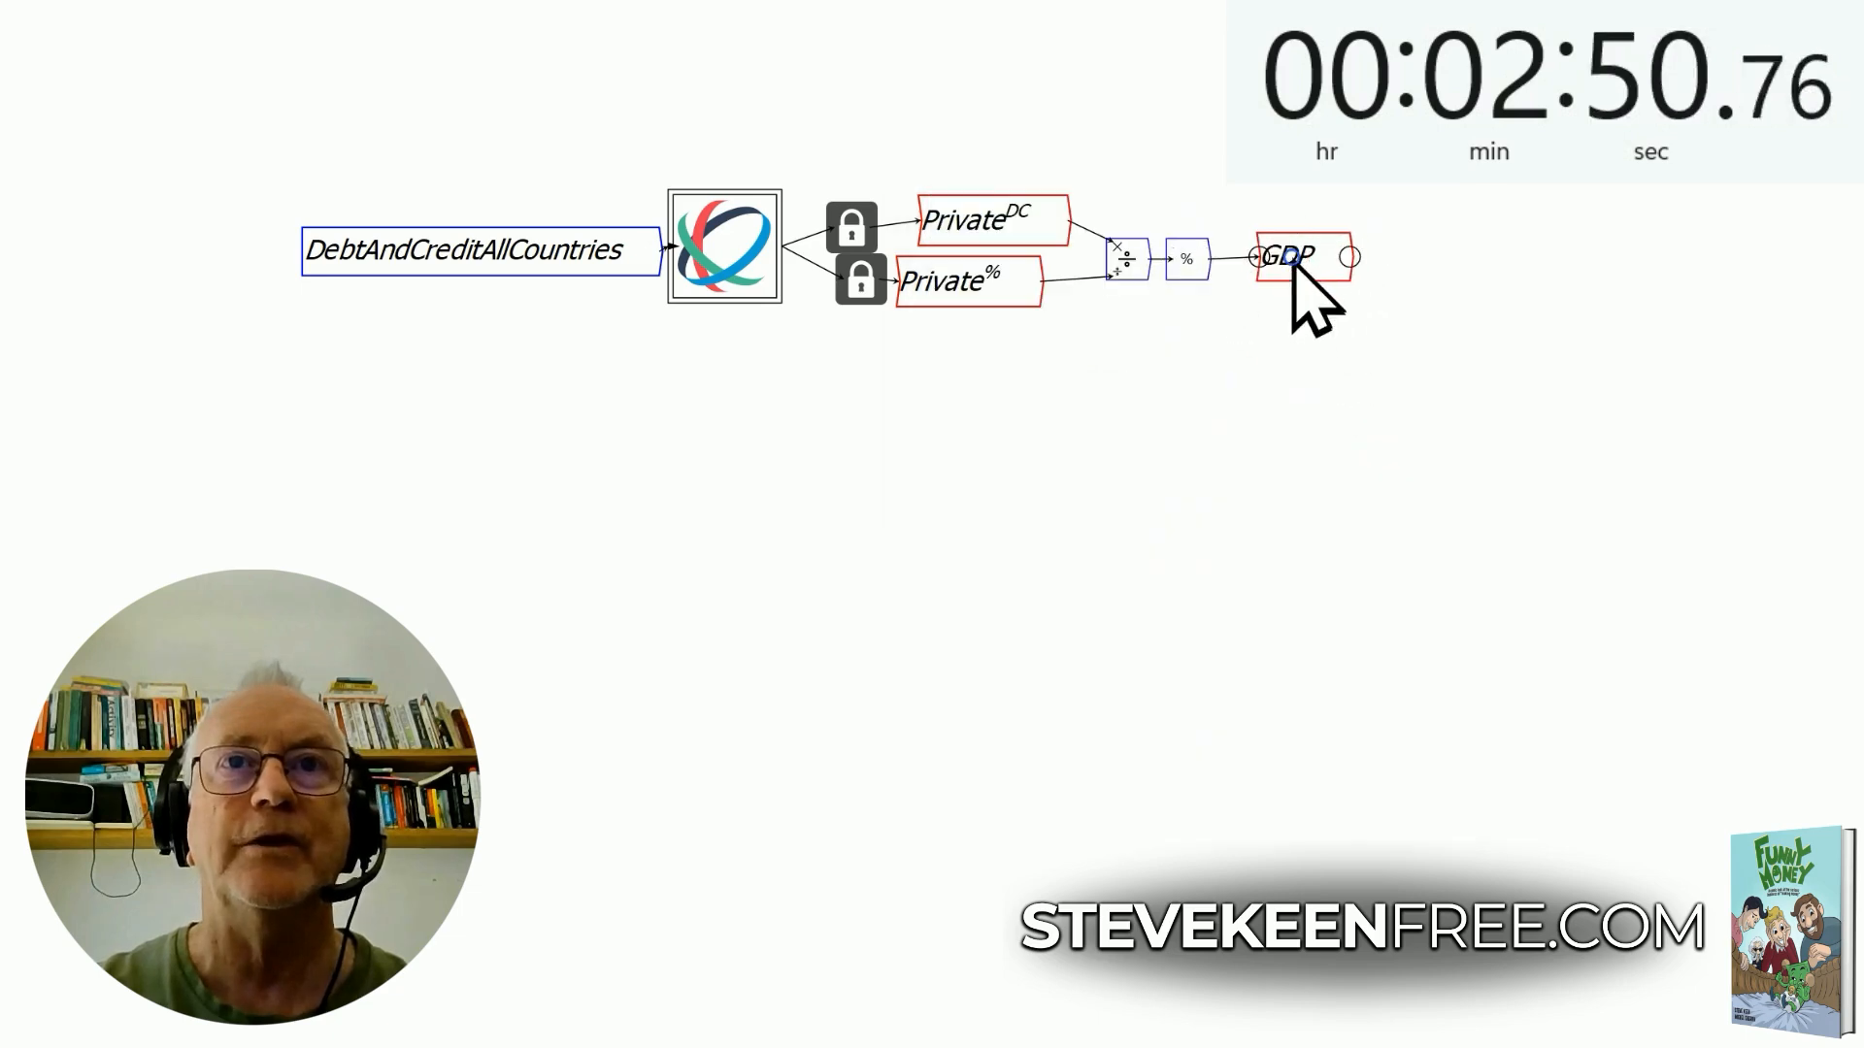
{"action": "right_click", "coordinate": [1288, 255]}
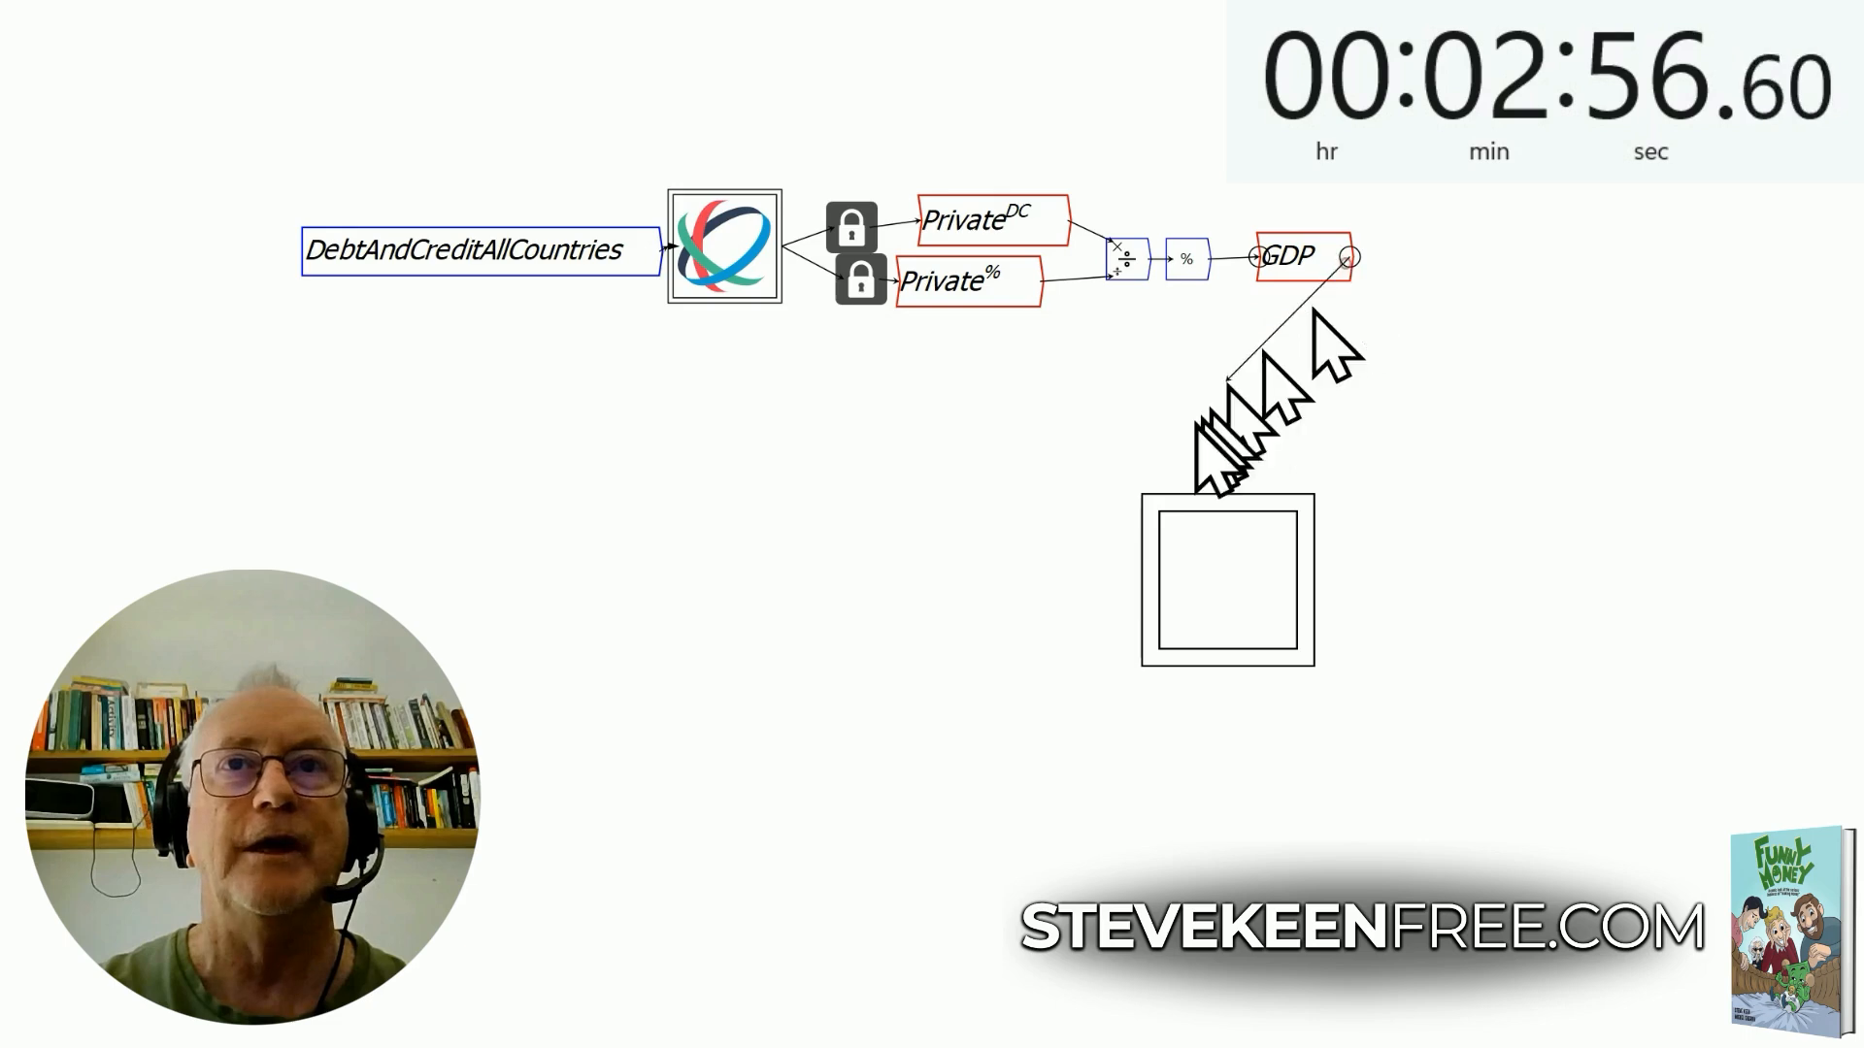
Step: Feed GDP into a sheet and keep only the last date column, 2023-Q4
{"action": "left_click_drag", "start_coordinate": [1228, 582], "coordinate": [561, 452]}
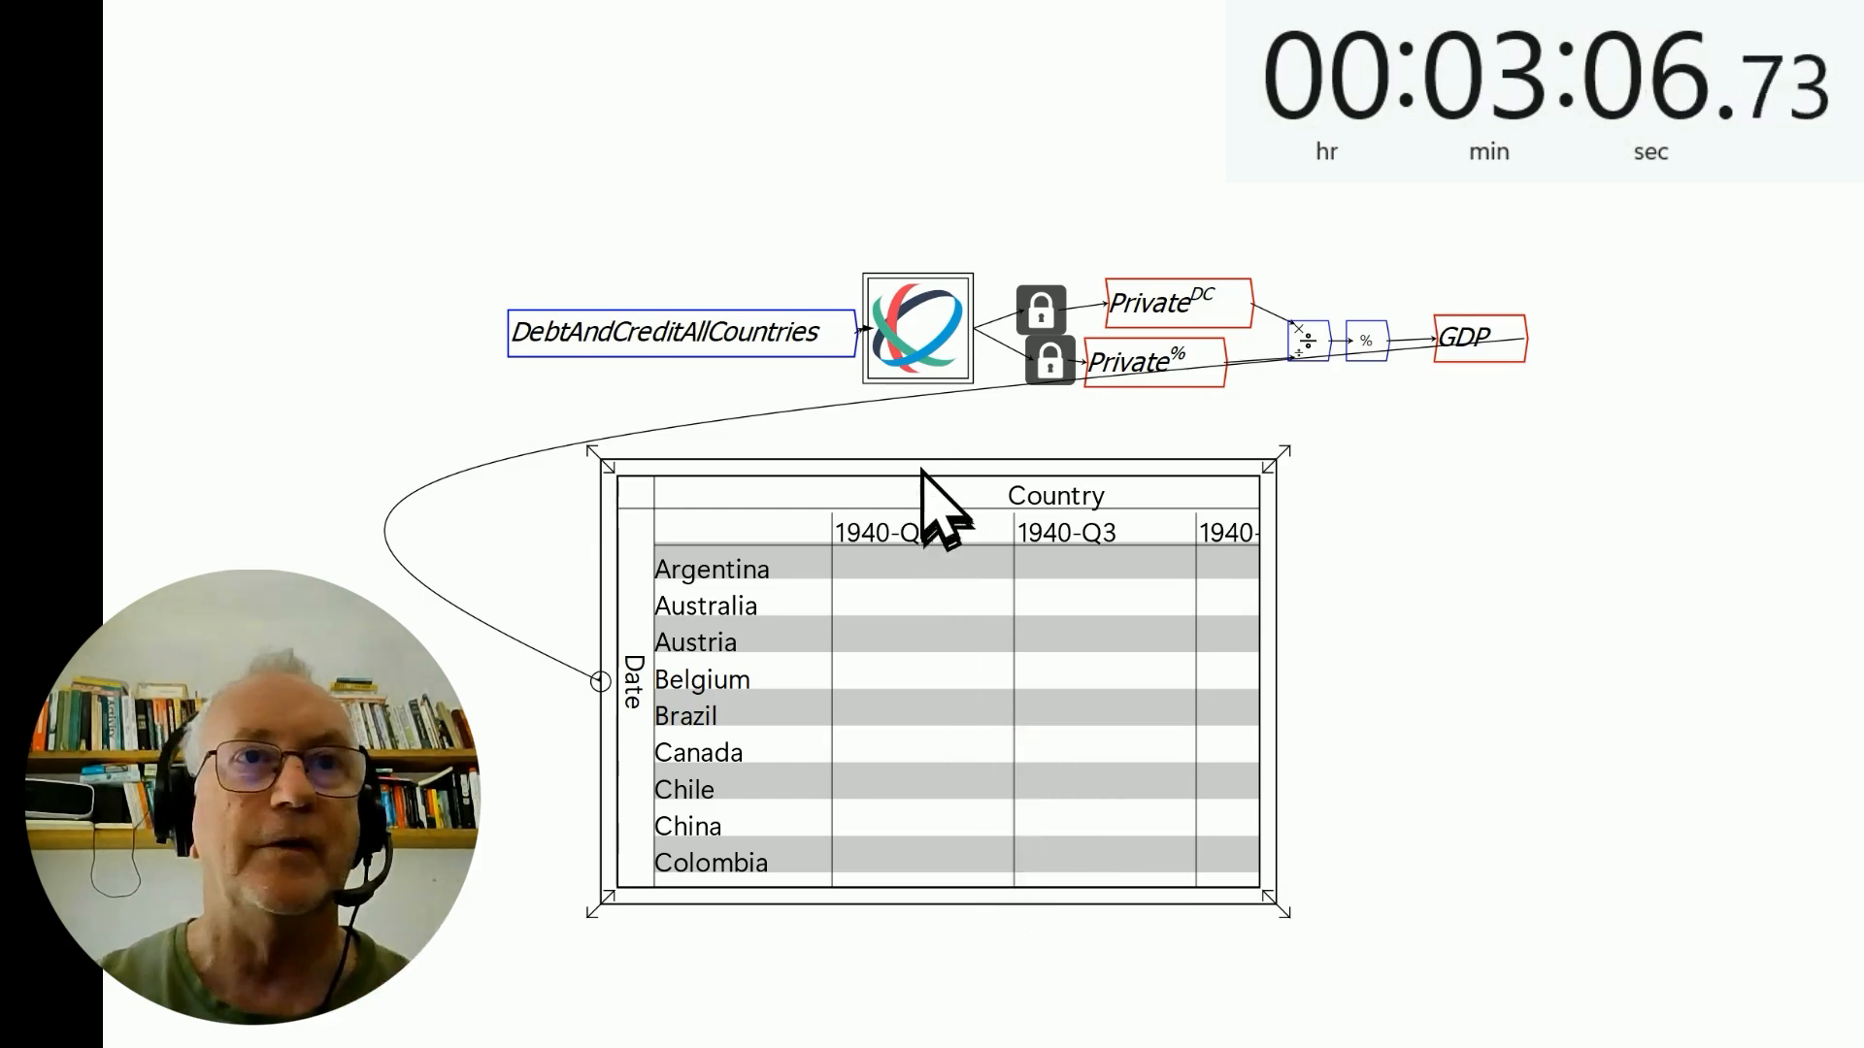
{"action": "right_click", "coordinate": [939, 499]}
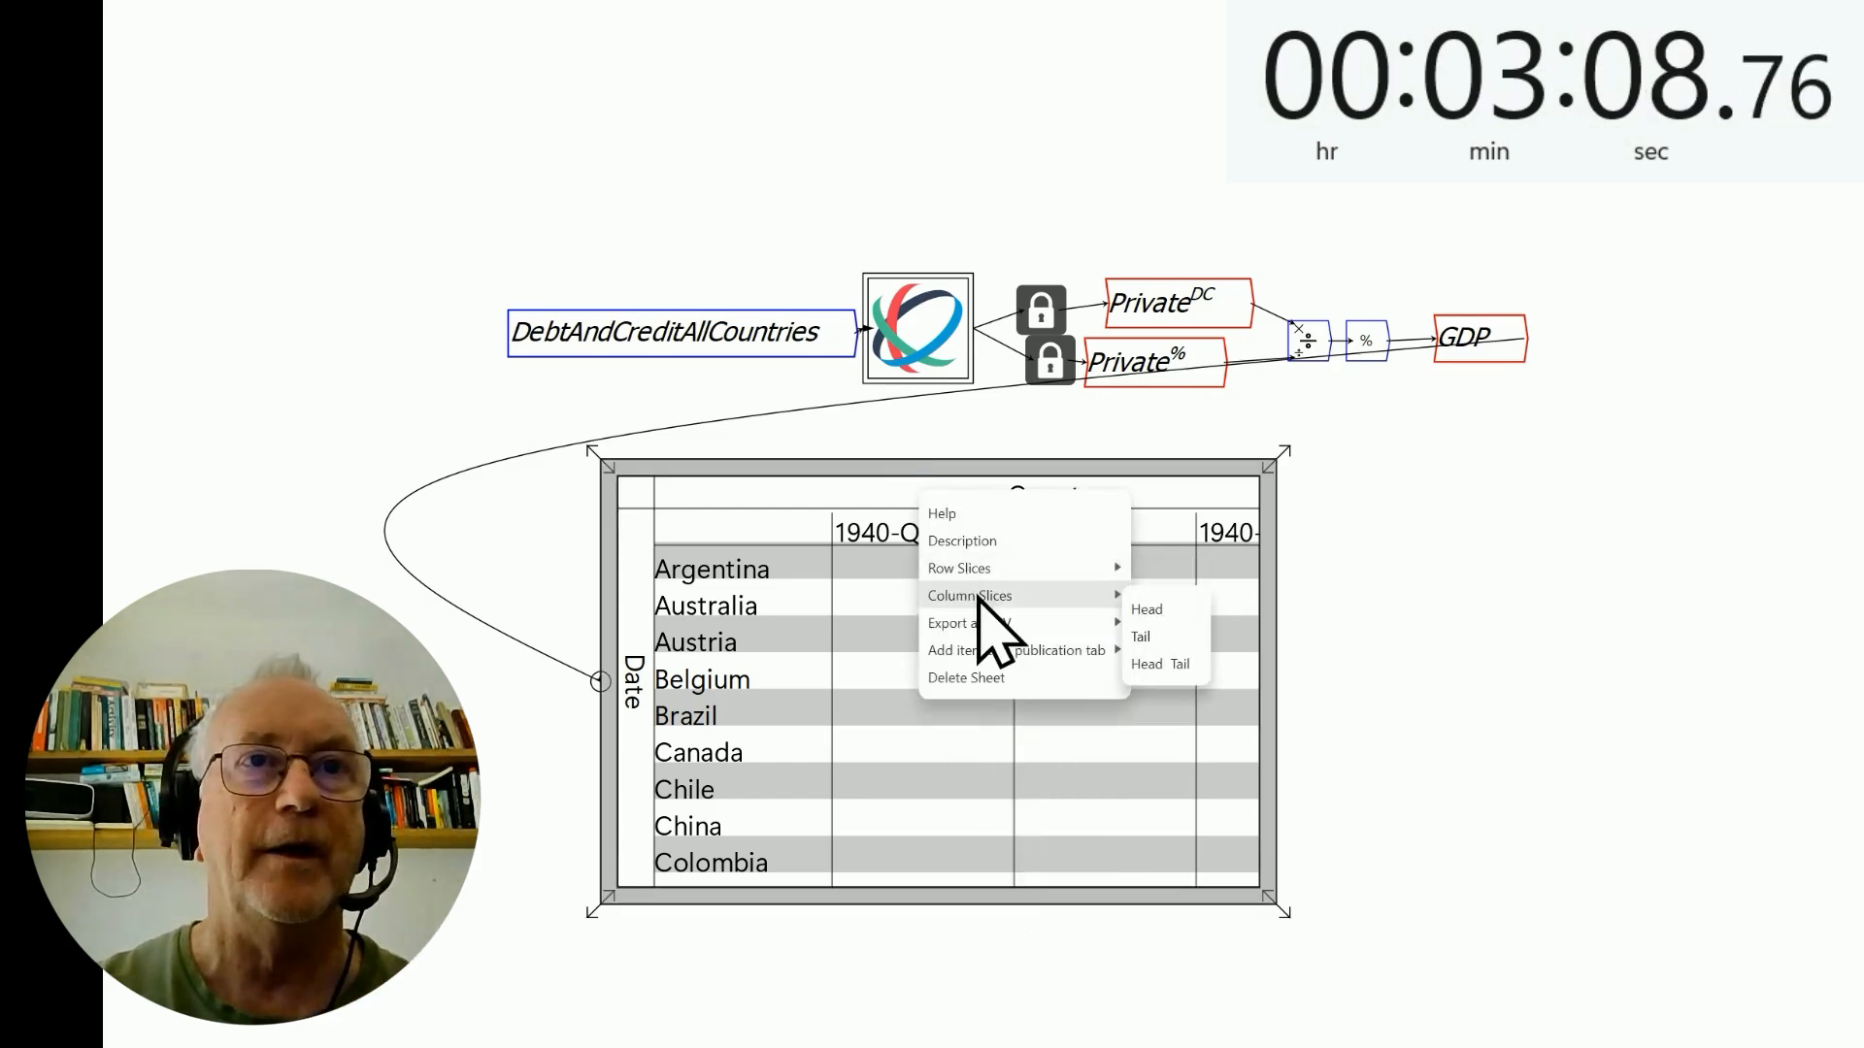
{"action": "left_click", "coordinate": [1138, 636]}
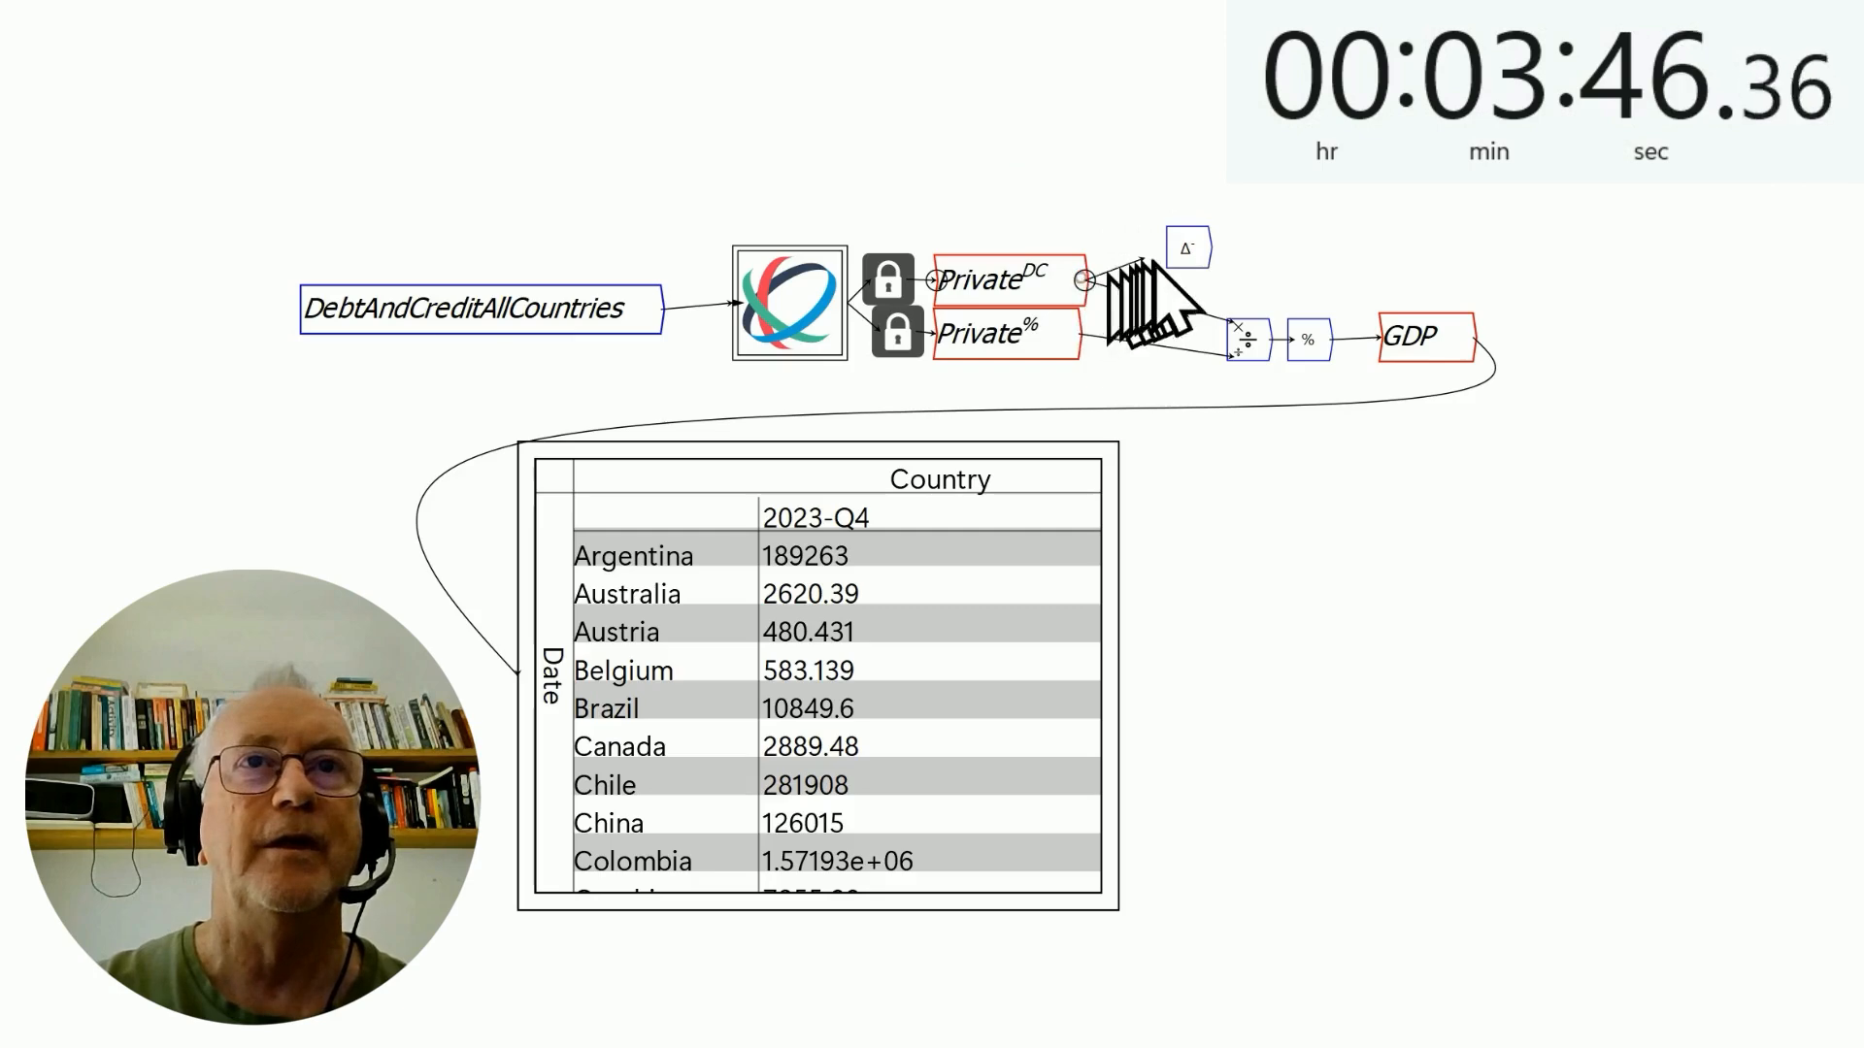
Step: Take a four-quarter Date difference into flow variable Credit, then divide by GDP
{"action": "right_click", "coordinate": [1187, 245]}
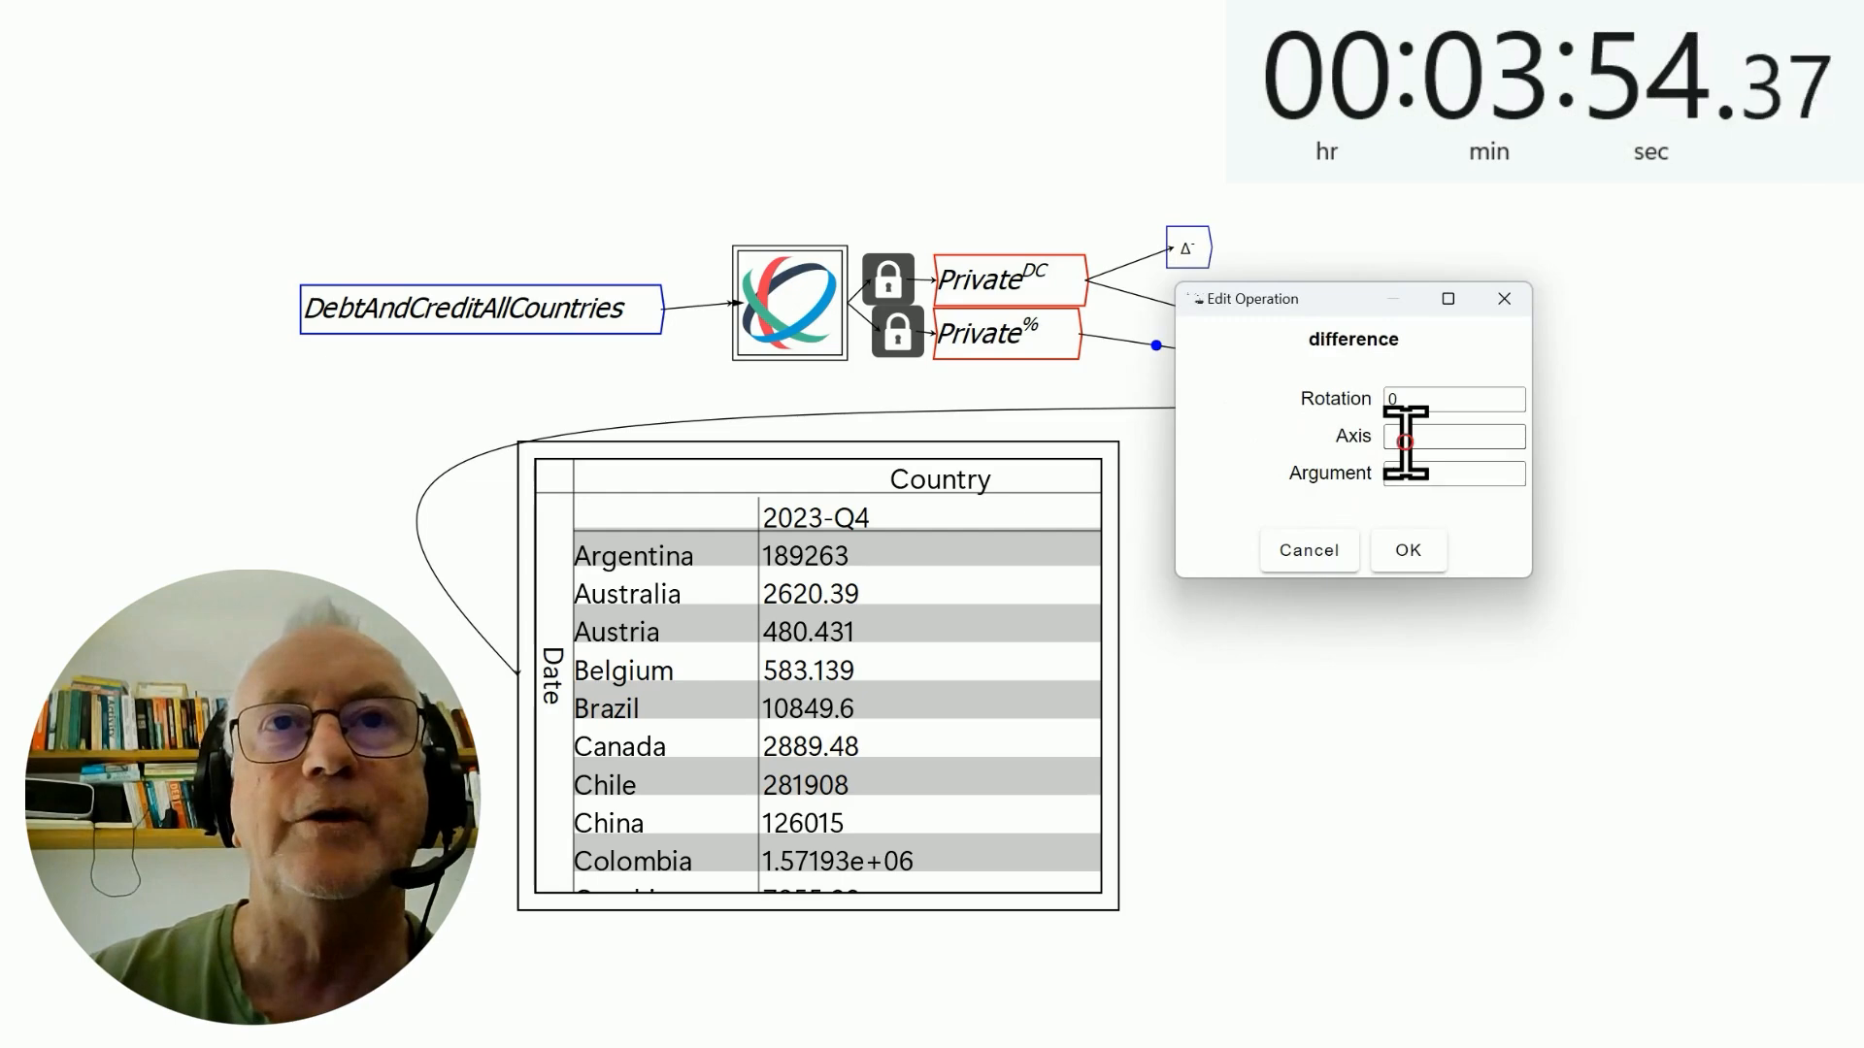
{"action": "type", "text": "Date"}
{"action": "left_click", "coordinate": [1454, 473]}
{"action": "type", "text": "4"}
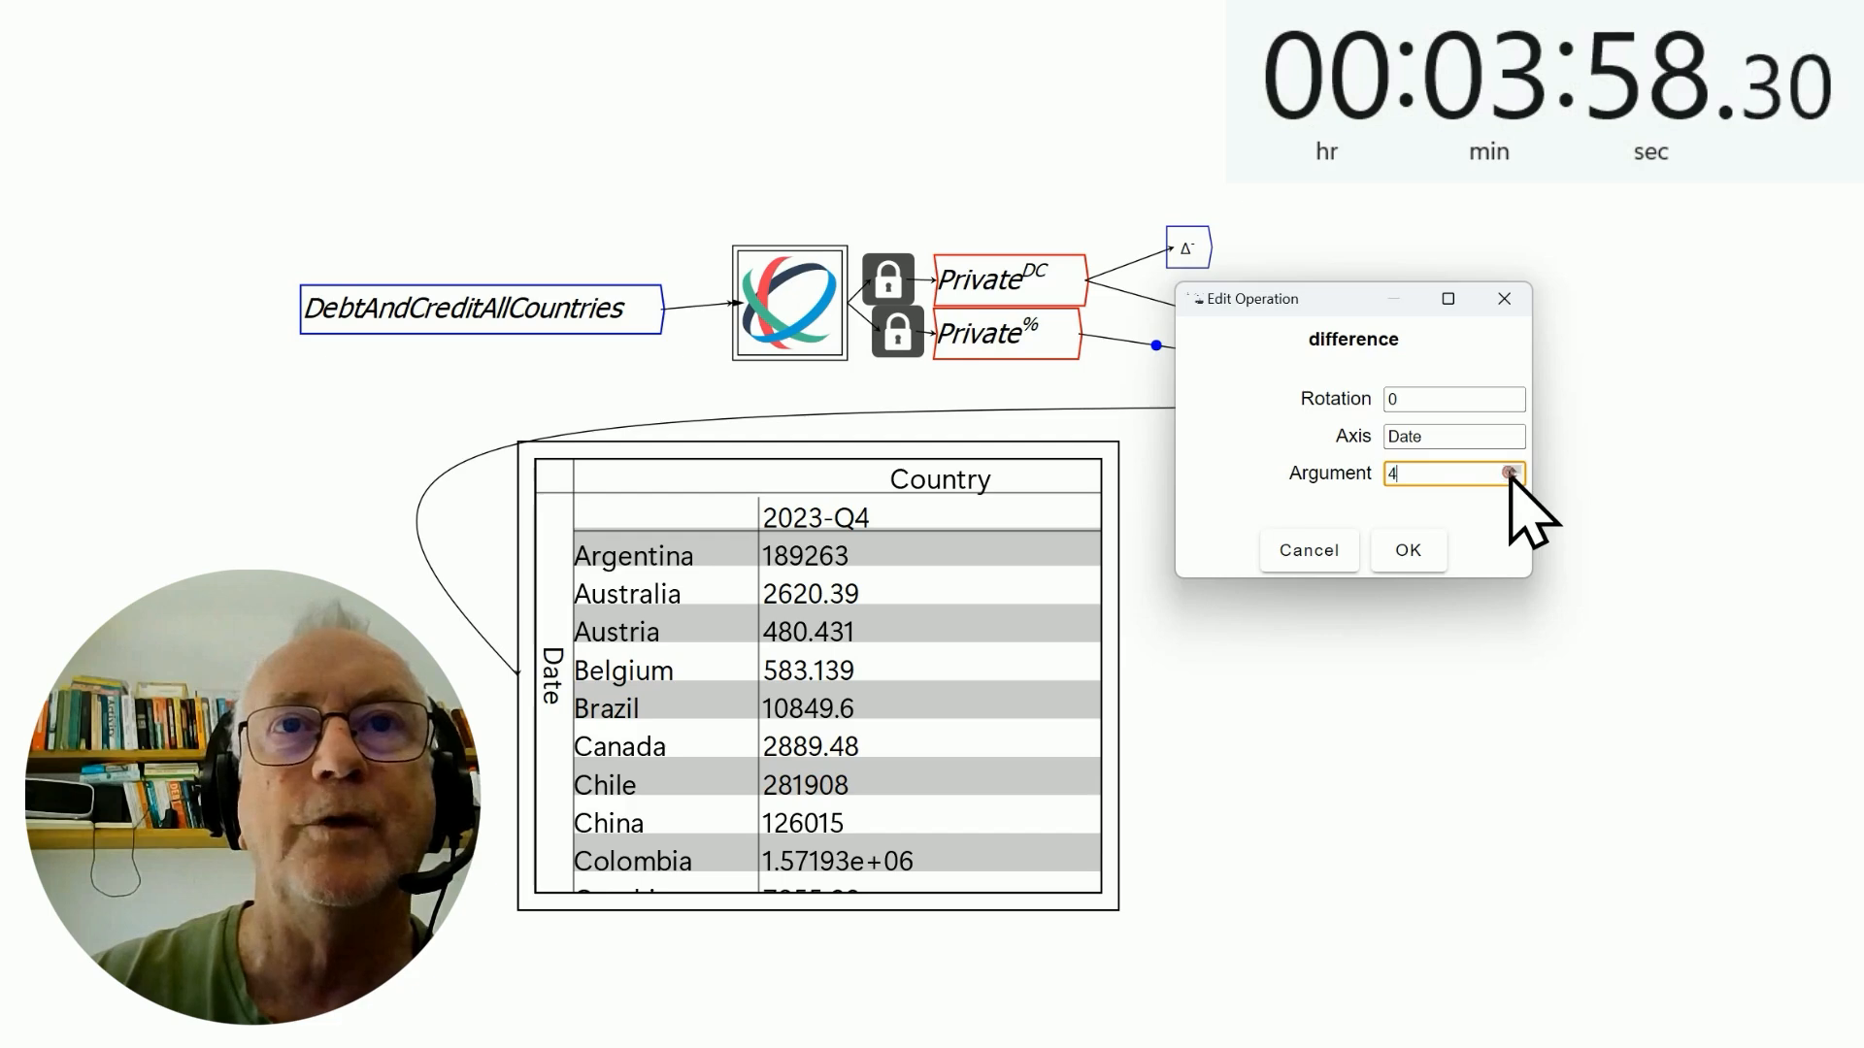
{"action": "left_click", "coordinate": [1407, 550]}
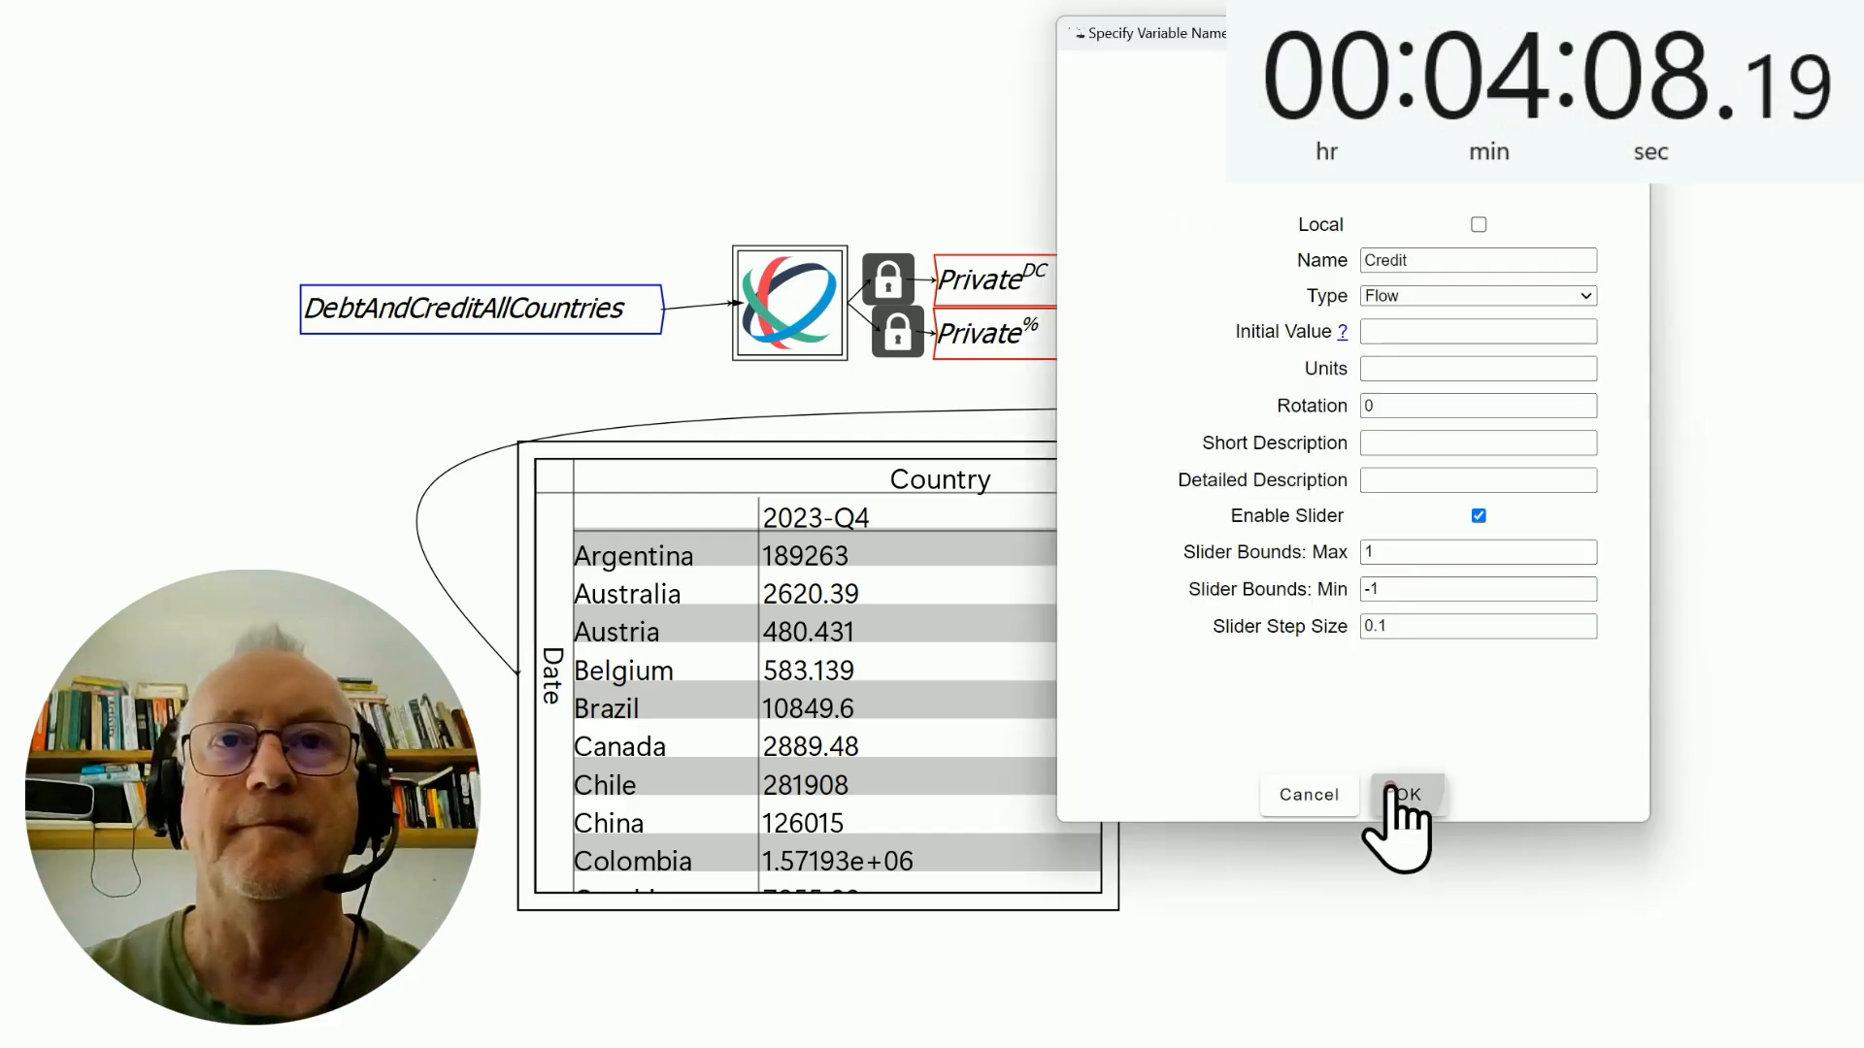
{"action": "left_click", "coordinate": [1406, 794]}
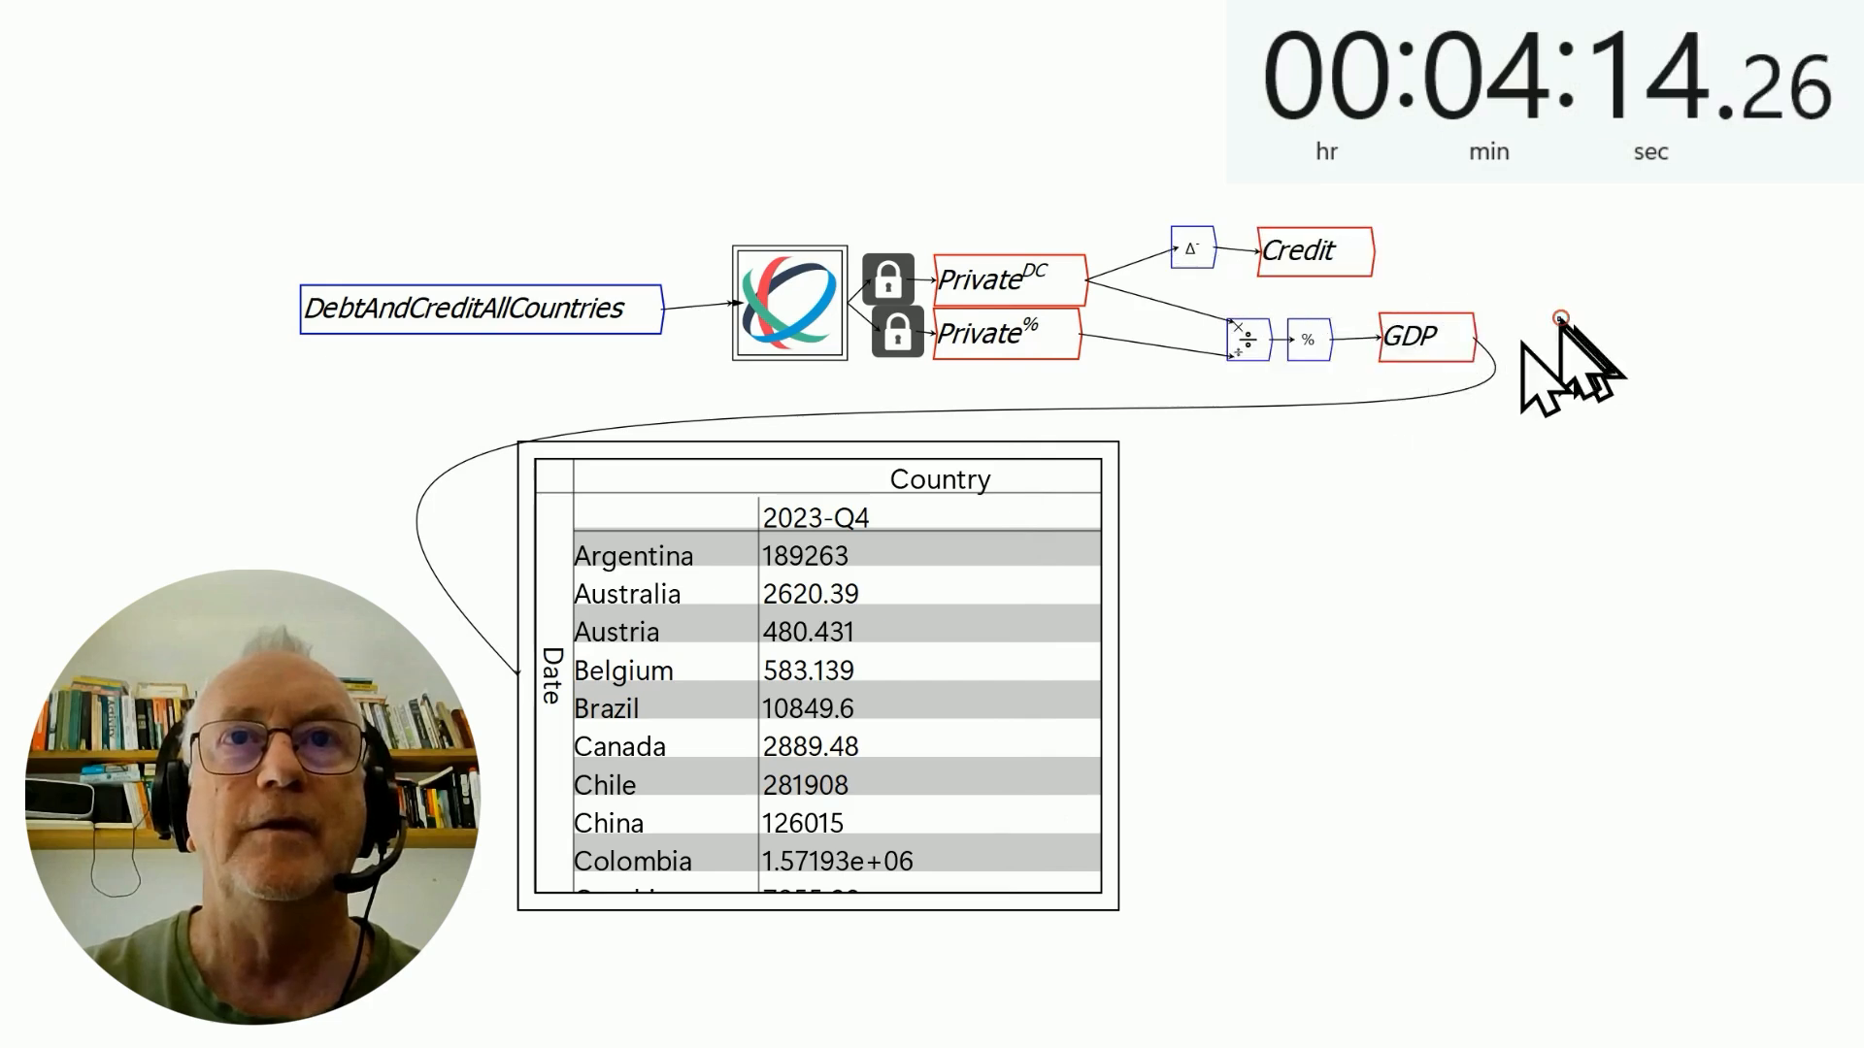
{"action": "left_click_drag", "start_coordinate": [1408, 338], "coordinate": [1290, 330]}
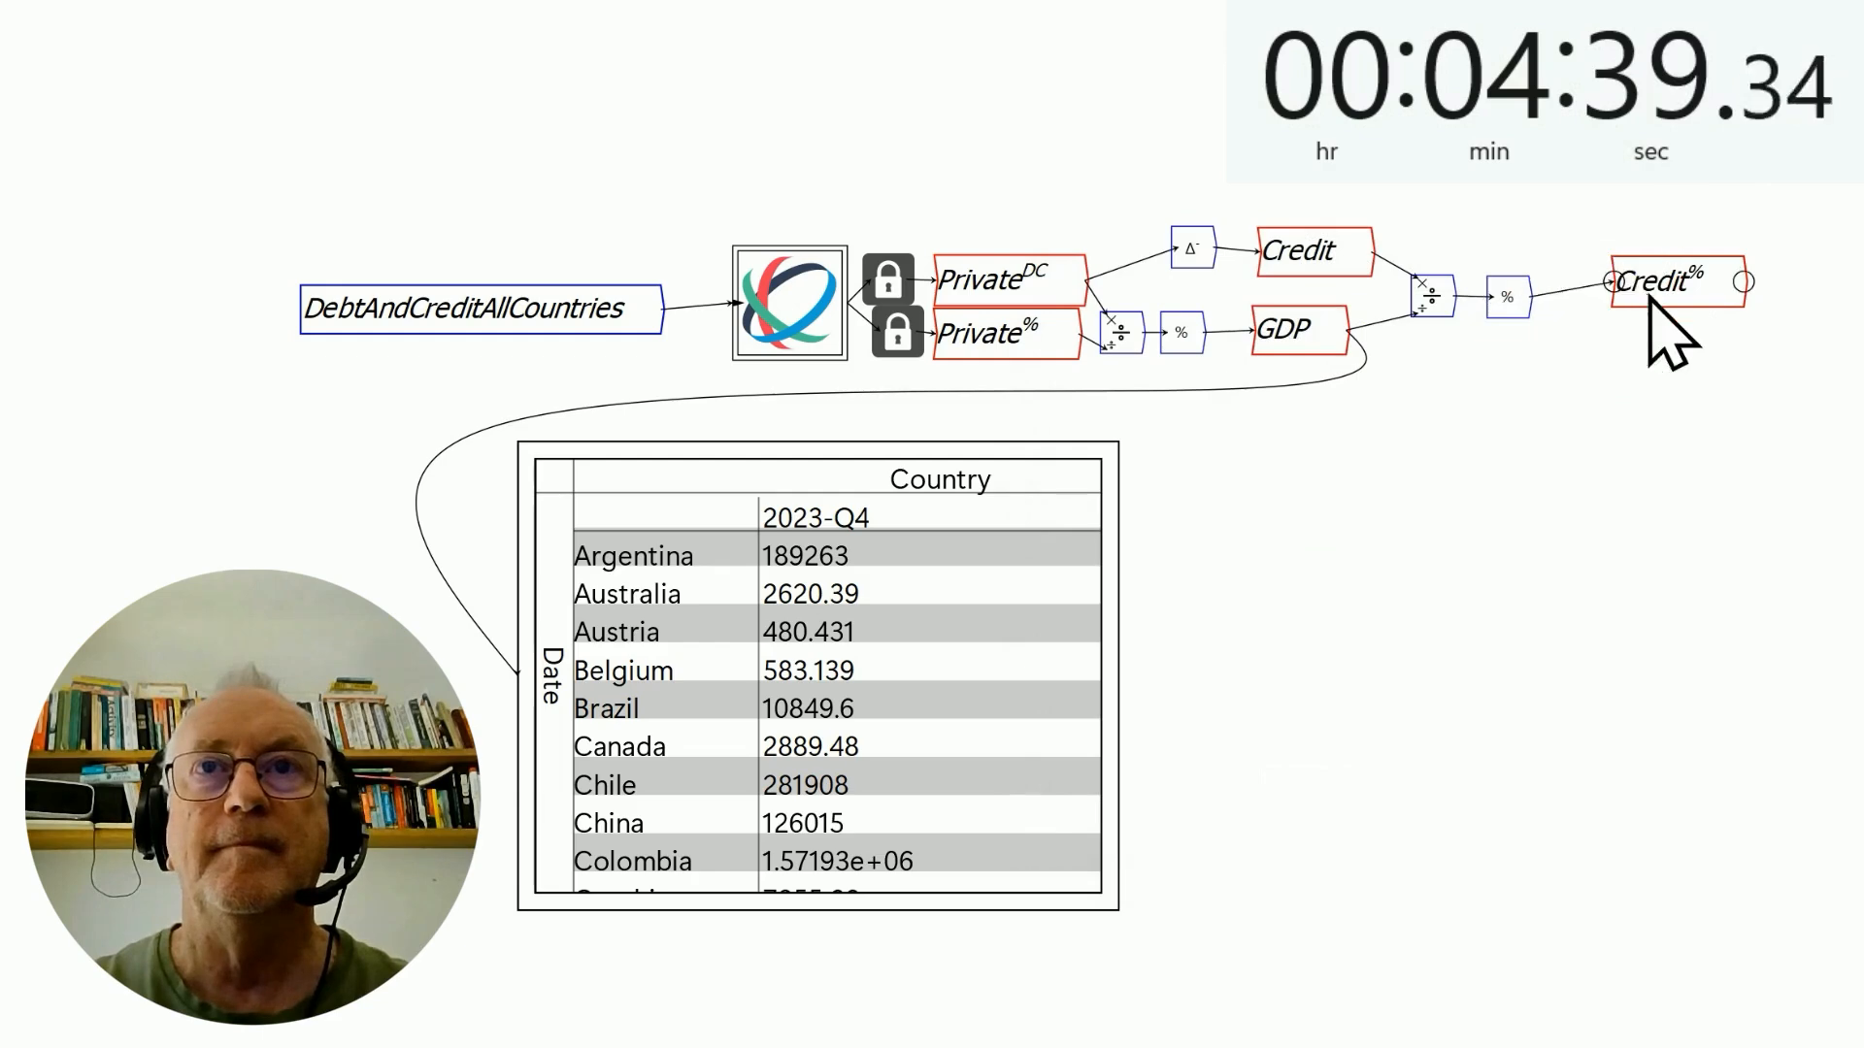
Step: Link the Private^% and Credit^% country Ravels together
{"action": "right_click", "coordinate": [1663, 282]}
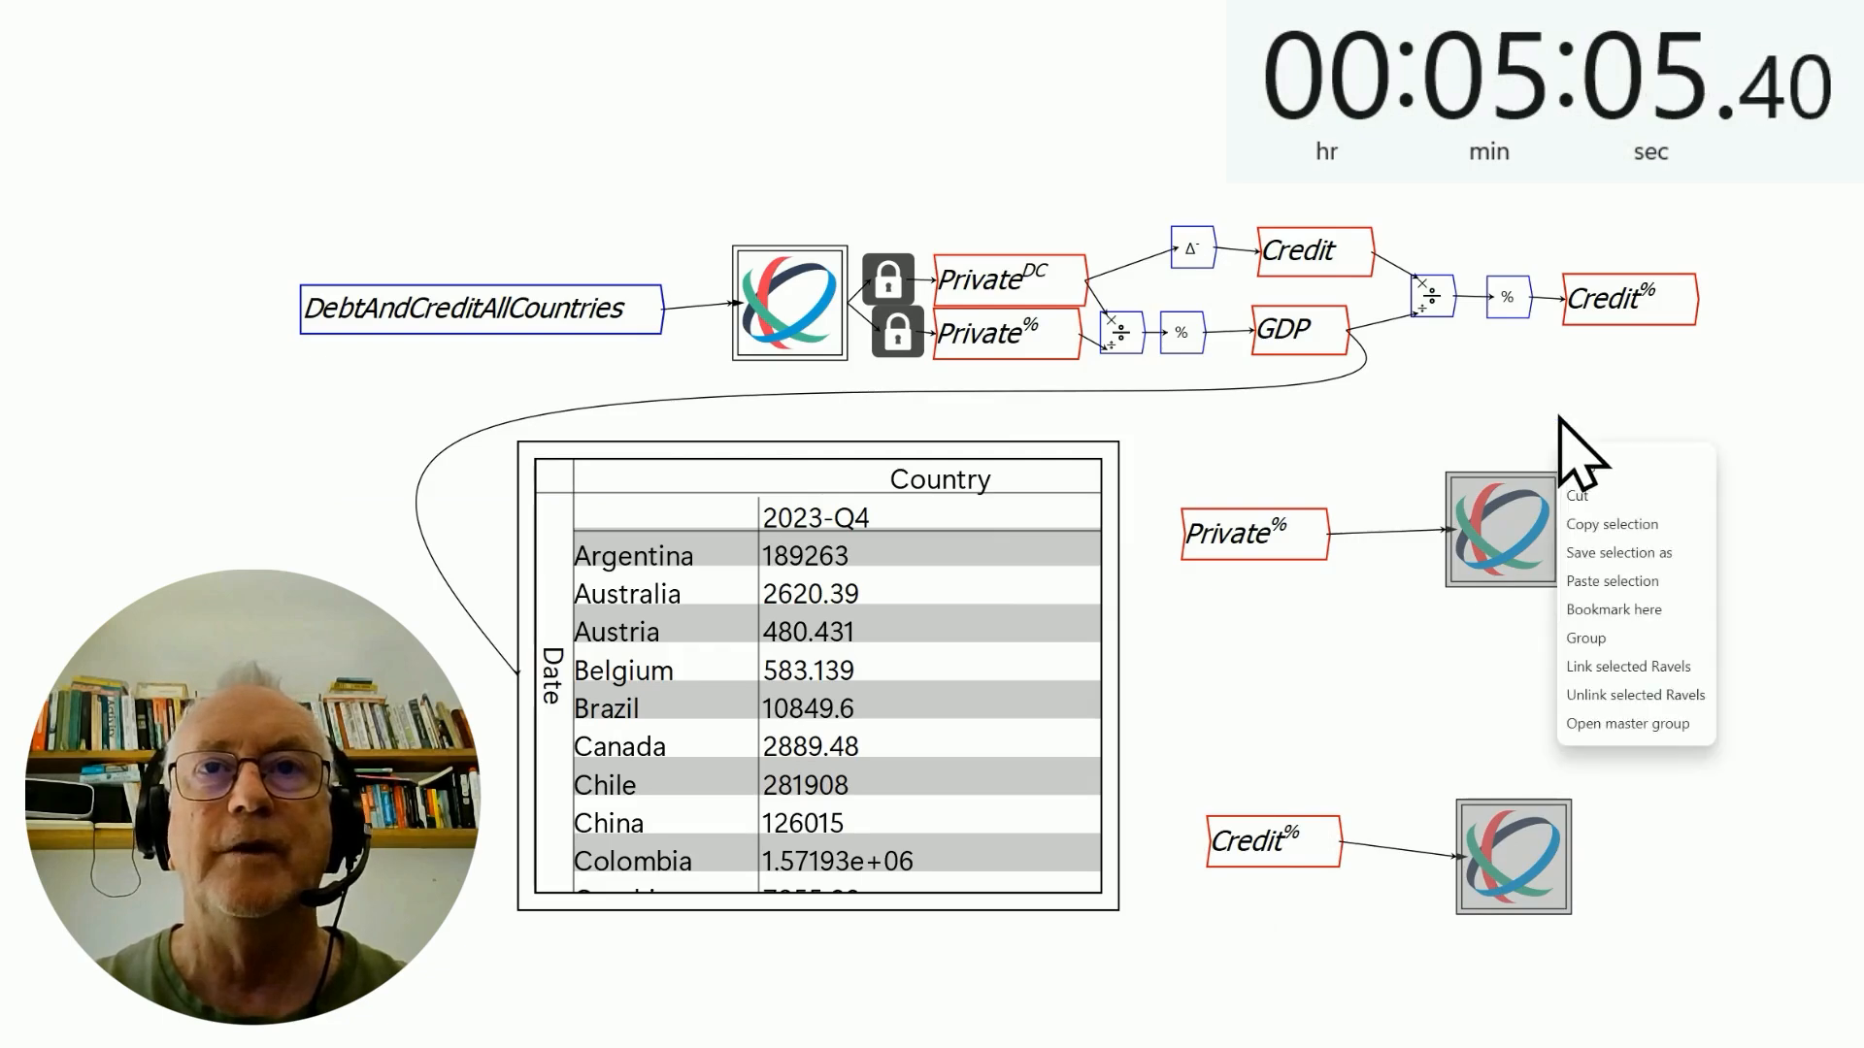
{"action": "left_click", "coordinate": [1502, 530]}
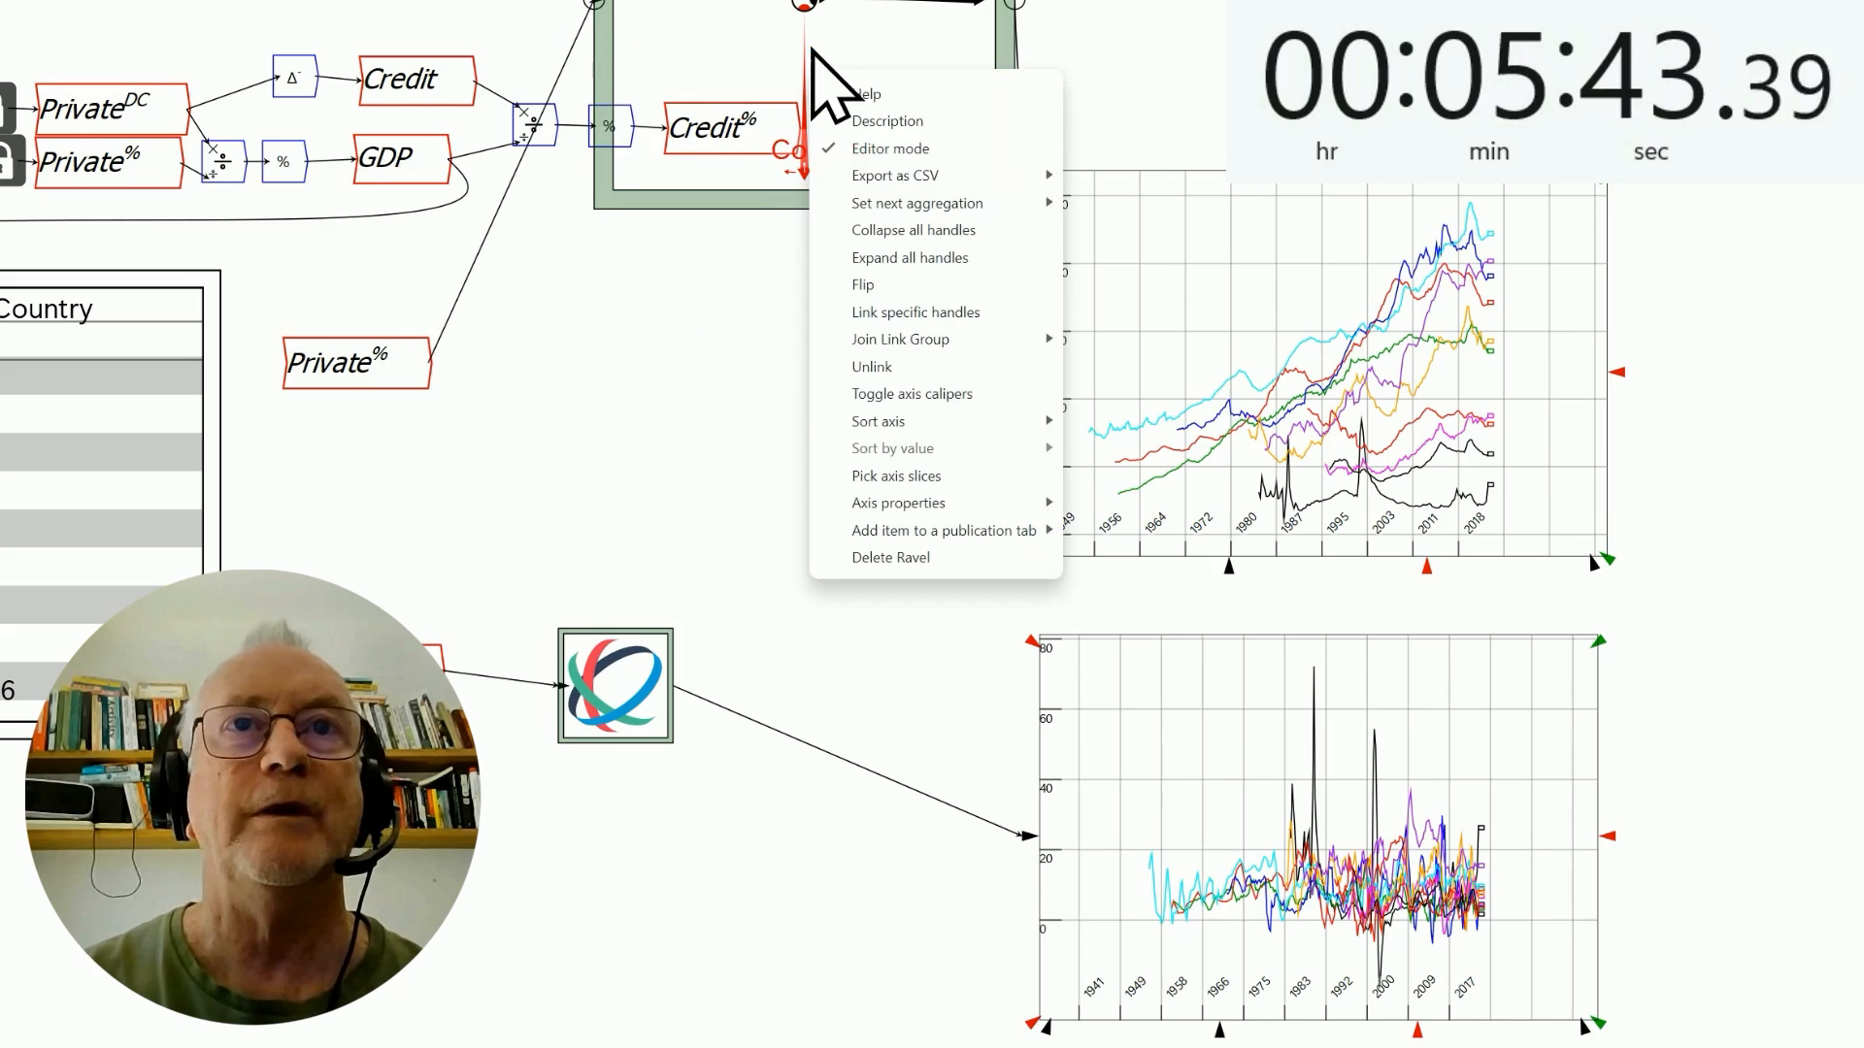
{"action": "mouse_move", "coordinate": [877, 420]}
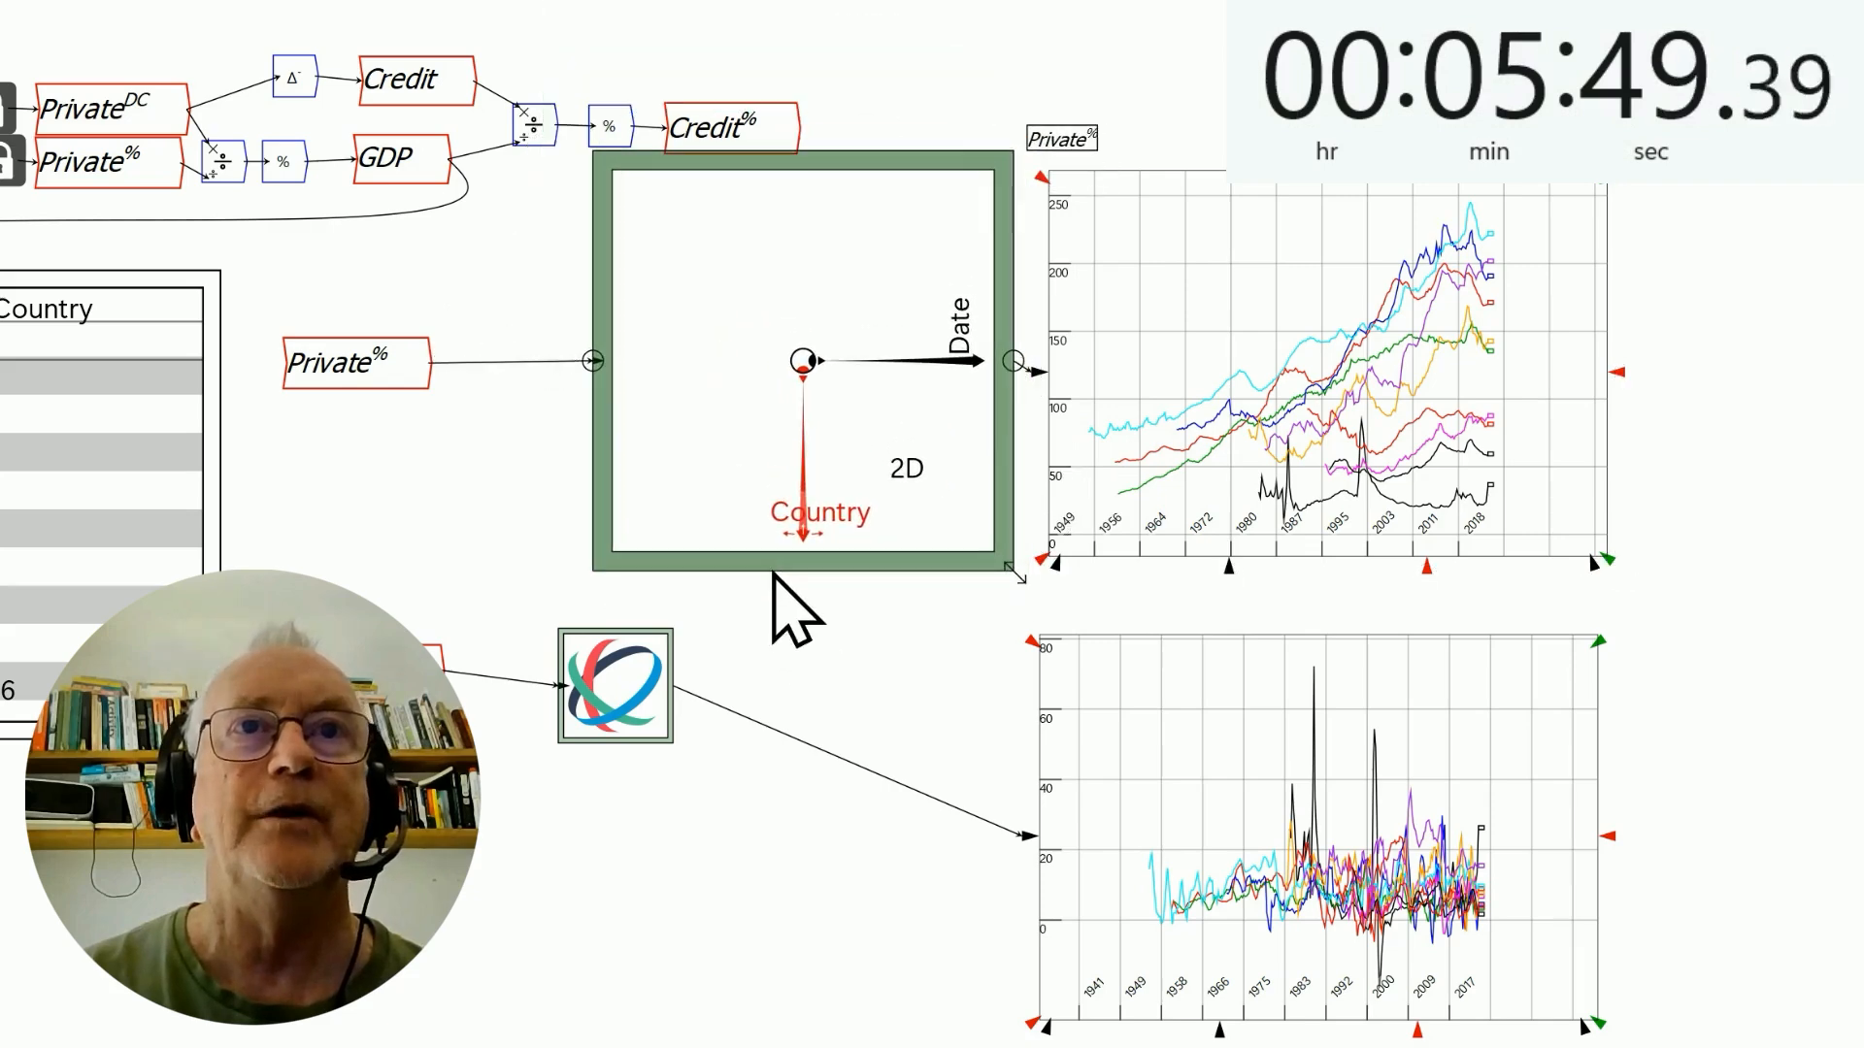
{"action": "mouse_move", "coordinate": [815, 398]}
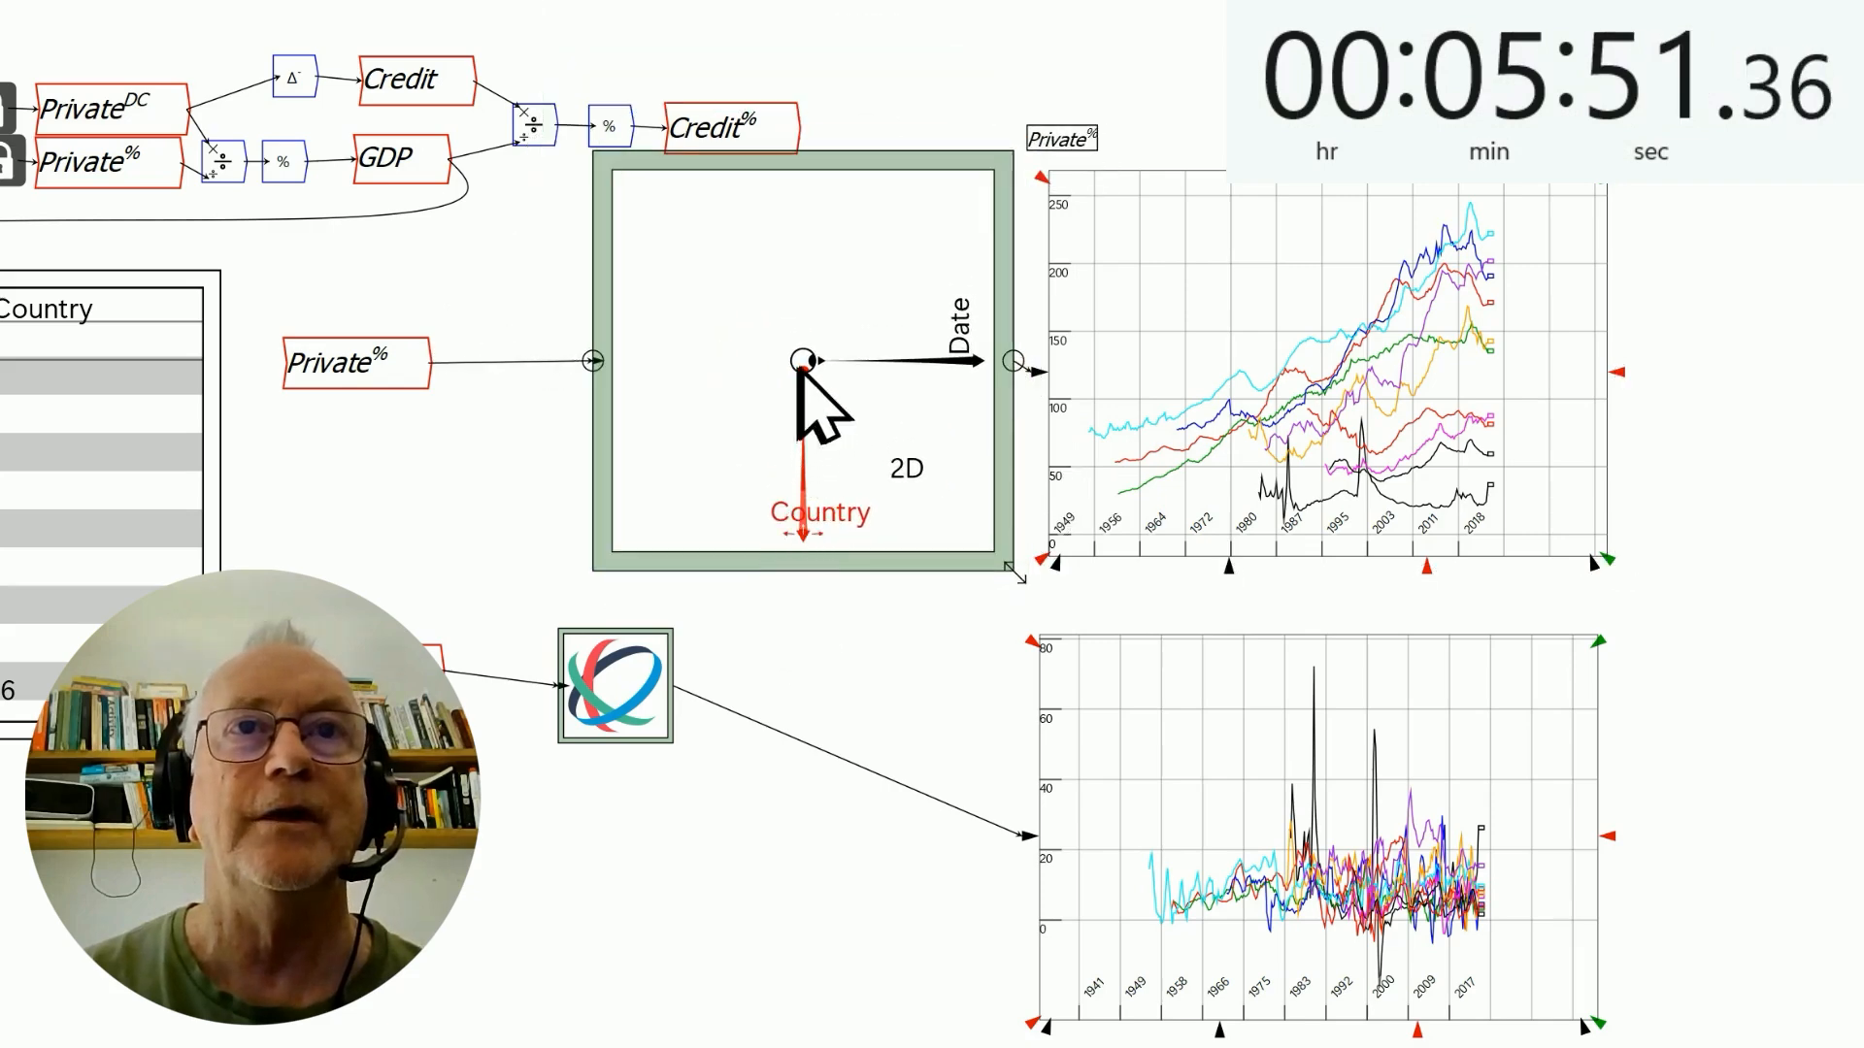
Step: Reduce the linked plots to one country at a time, scrolling through to Russia
{"action": "left_click_drag", "start_coordinate": [803, 380], "coordinate": [630, 360]}
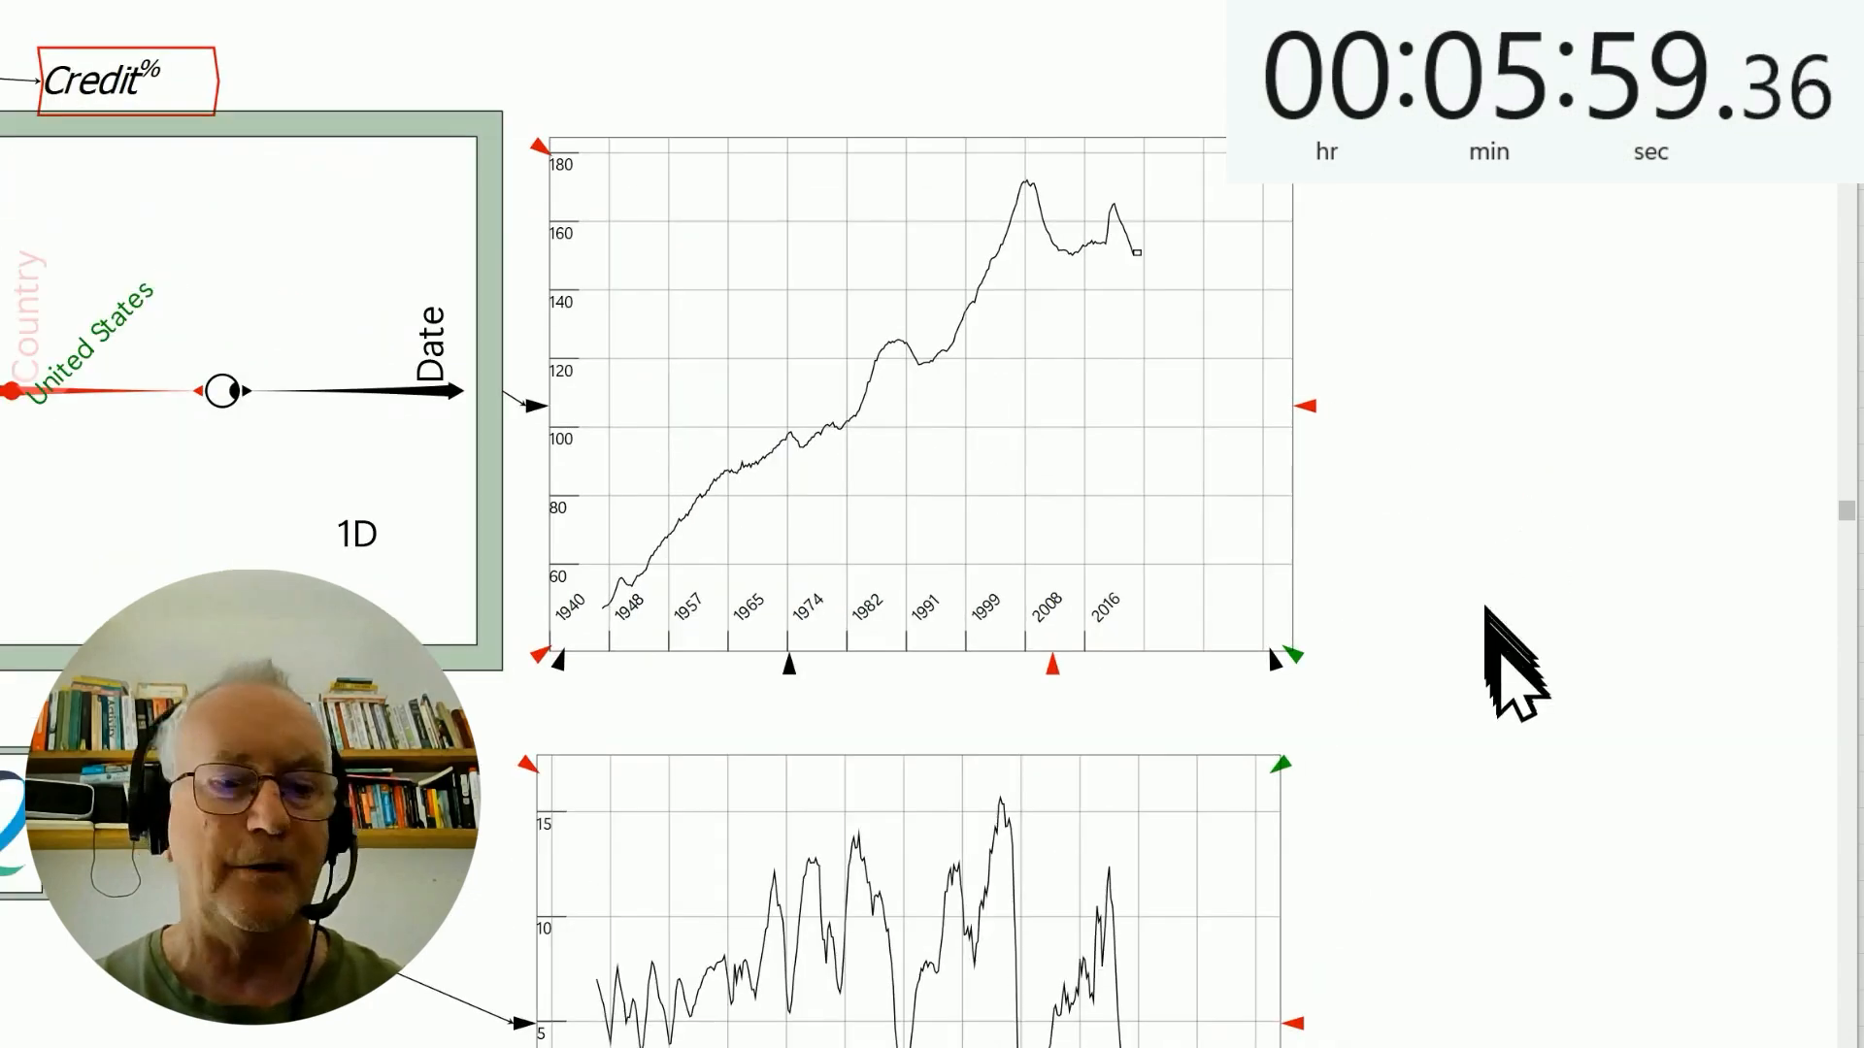
{"action": "scroll", "scroll_direction": "down", "scroll_amount": 3}
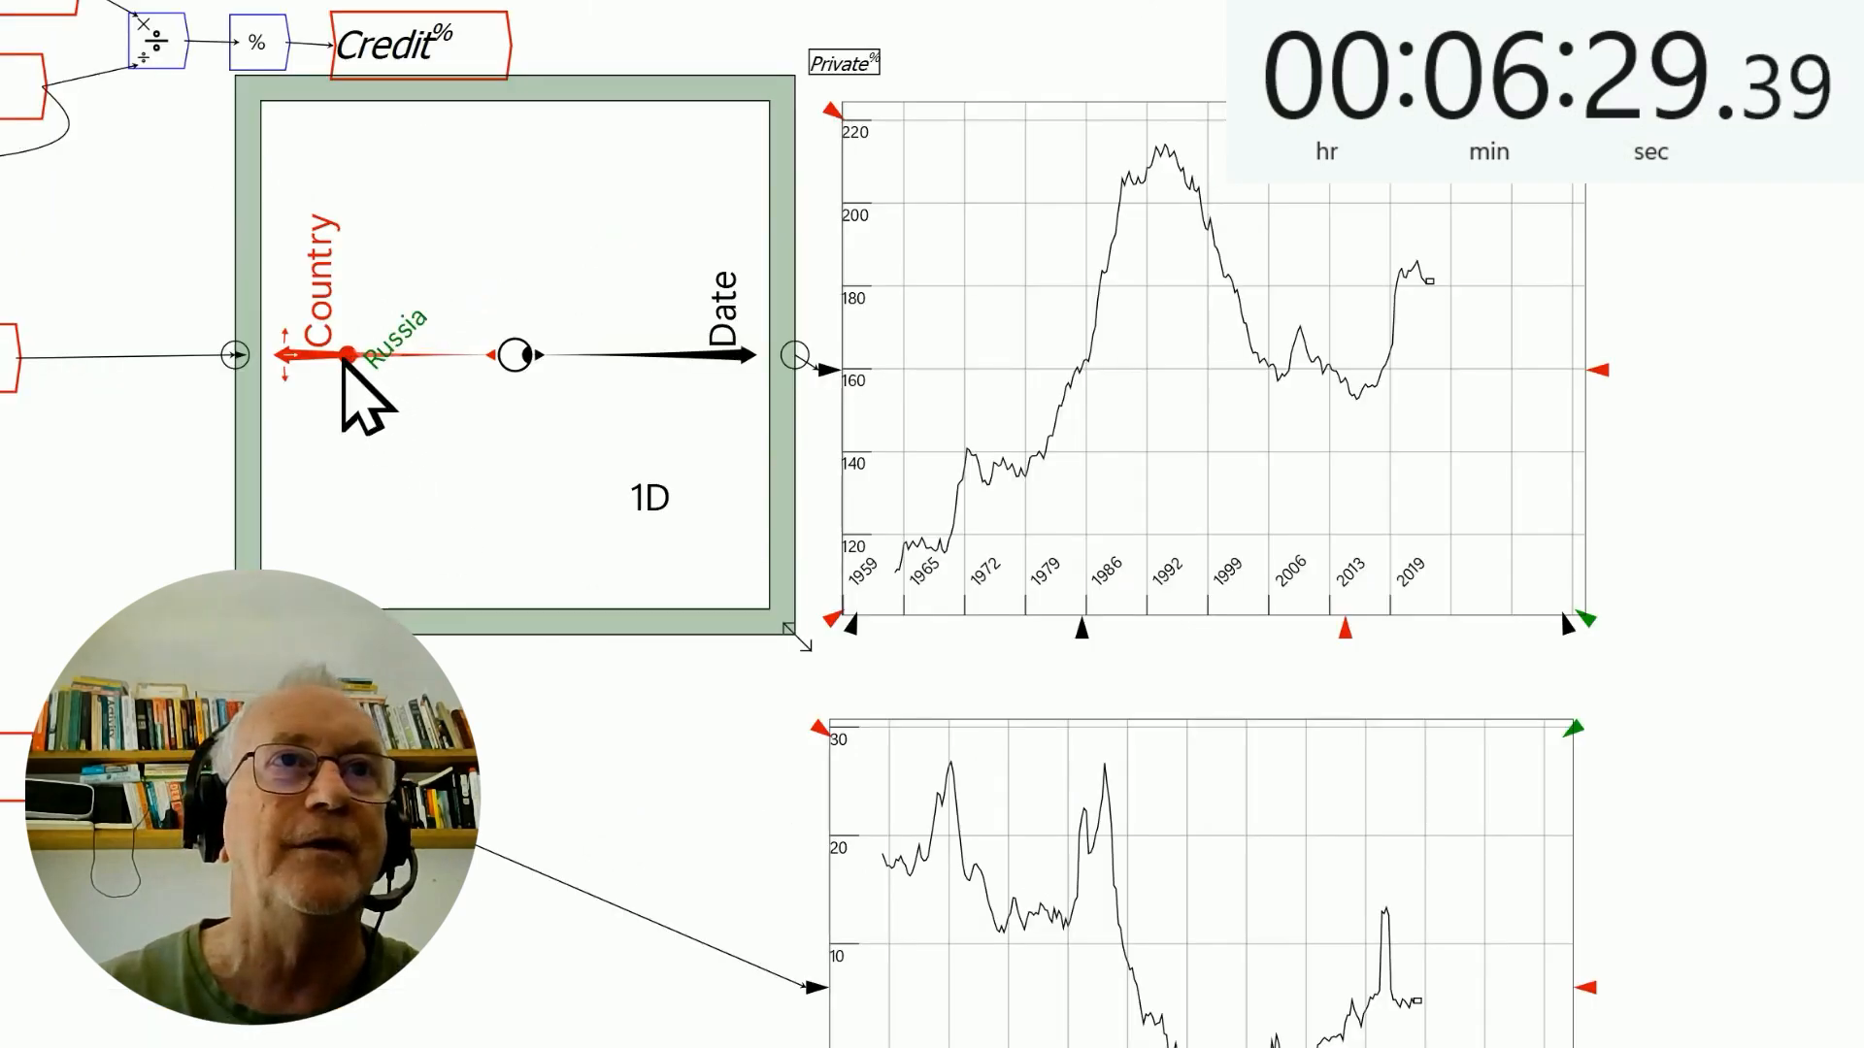
{"action": "scroll", "scroll_direction": "down", "scroll_amount": 3}
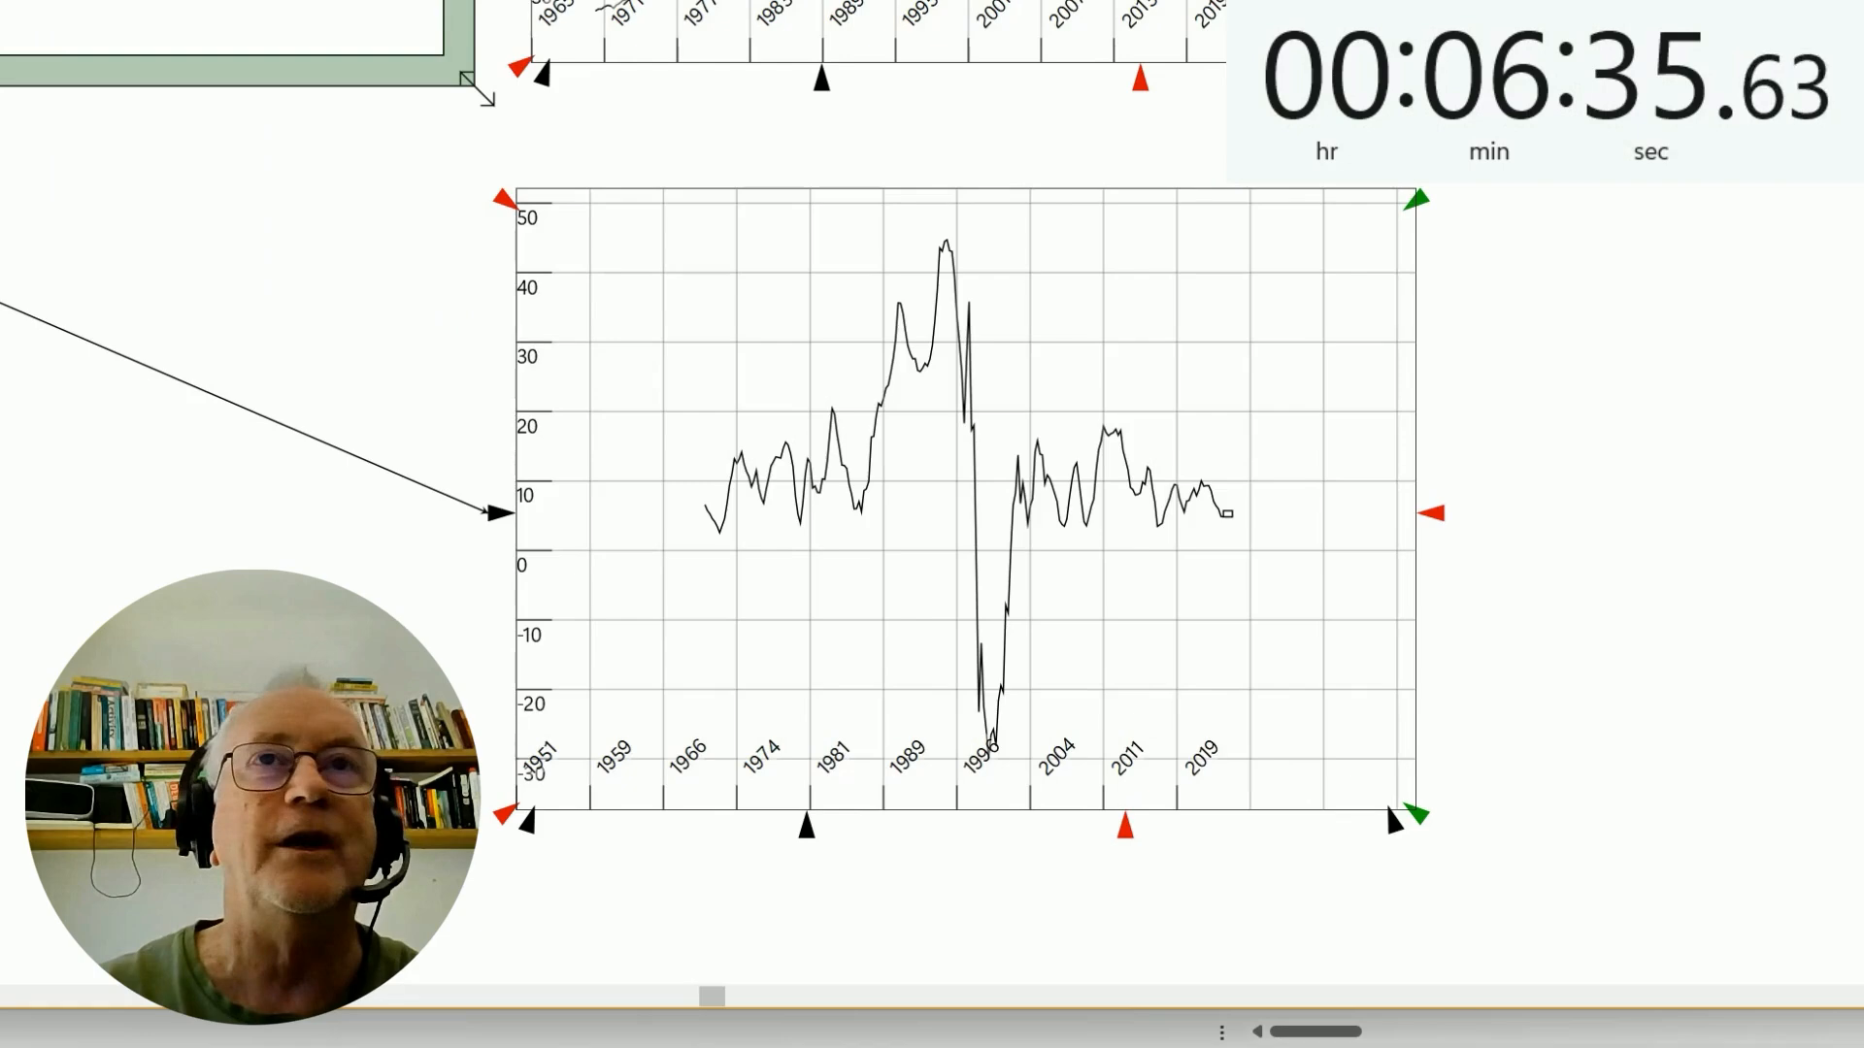